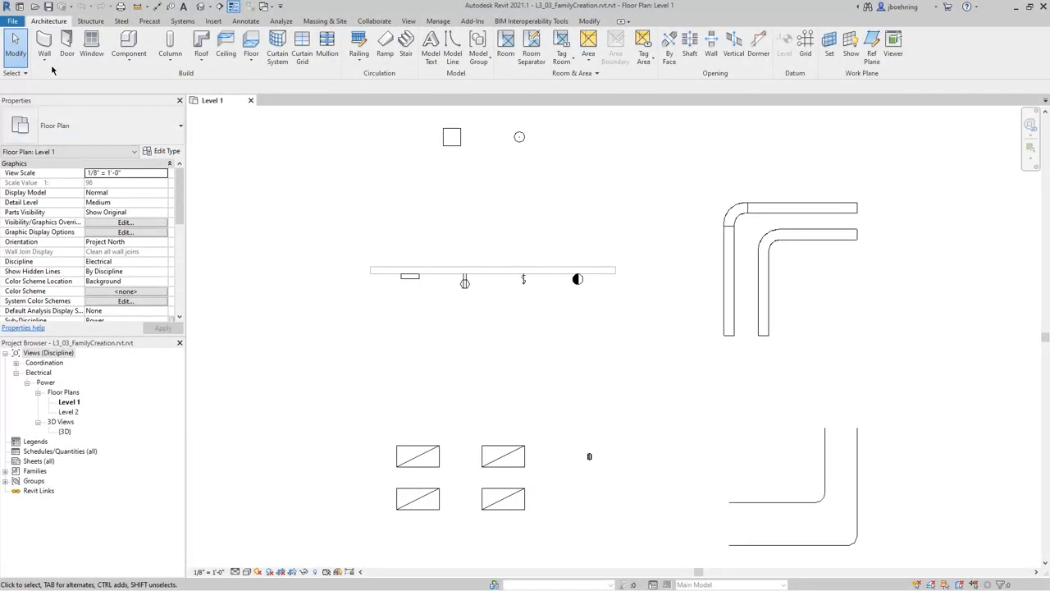
# Create a new family from the Electrical Equipment.rft template via File > New > Family
pyautogui.click(13, 19)
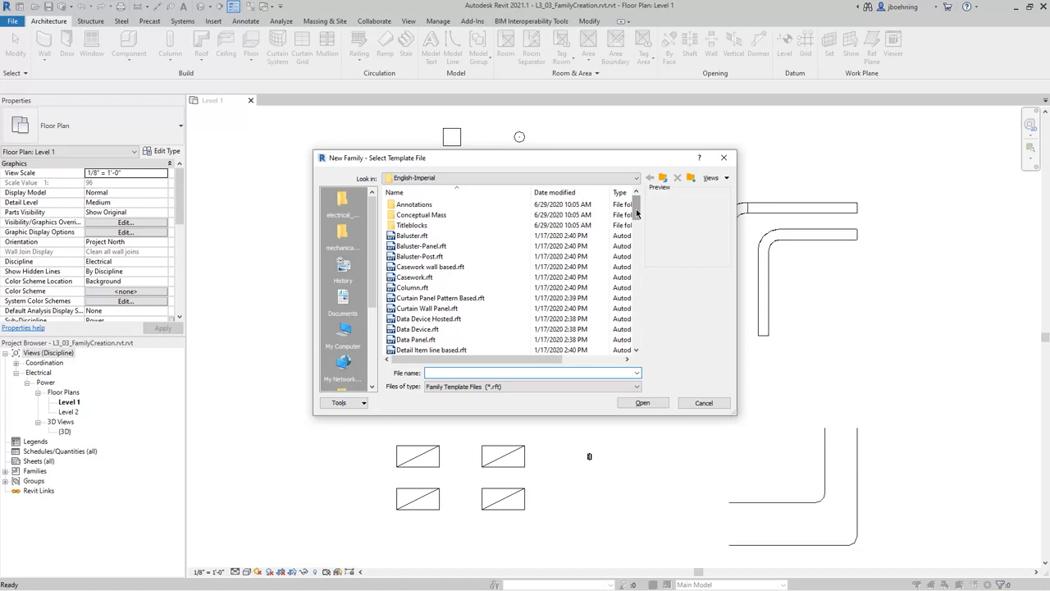
pyautogui.scroll(-3)
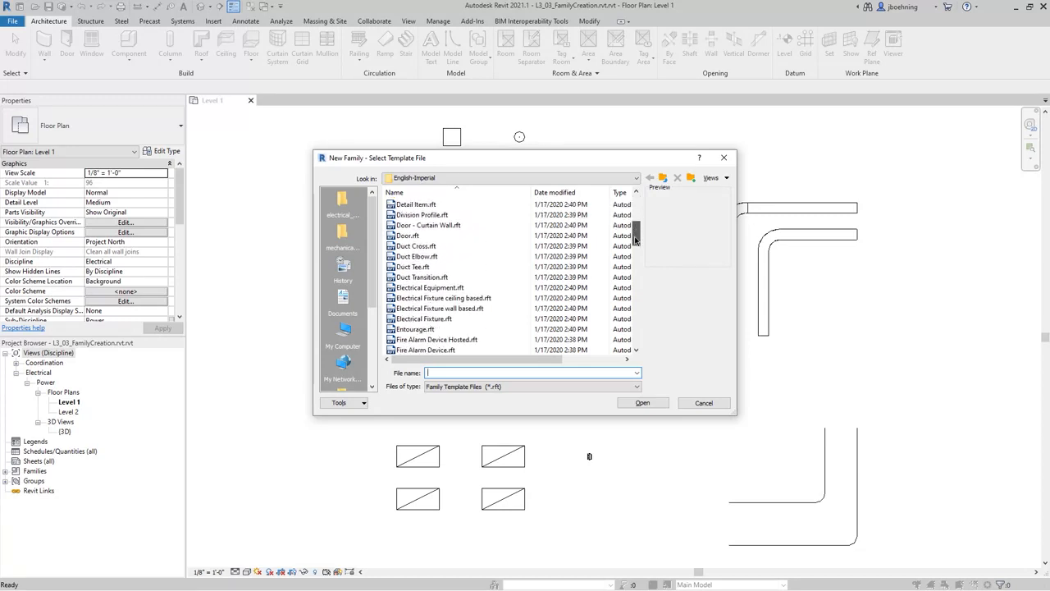
pyautogui.scroll(-3)
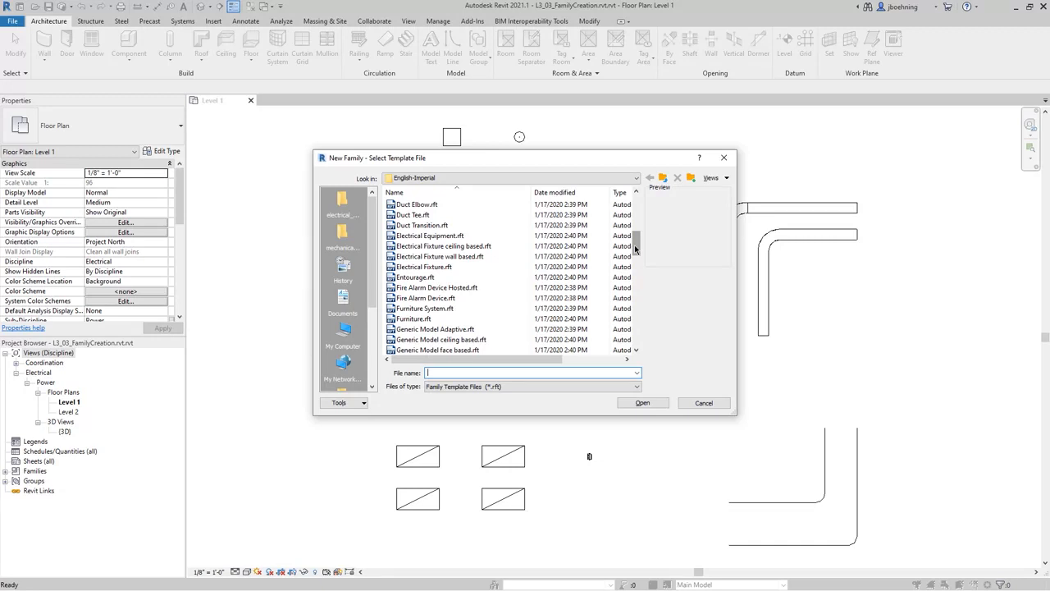
pyautogui.click(427, 236)
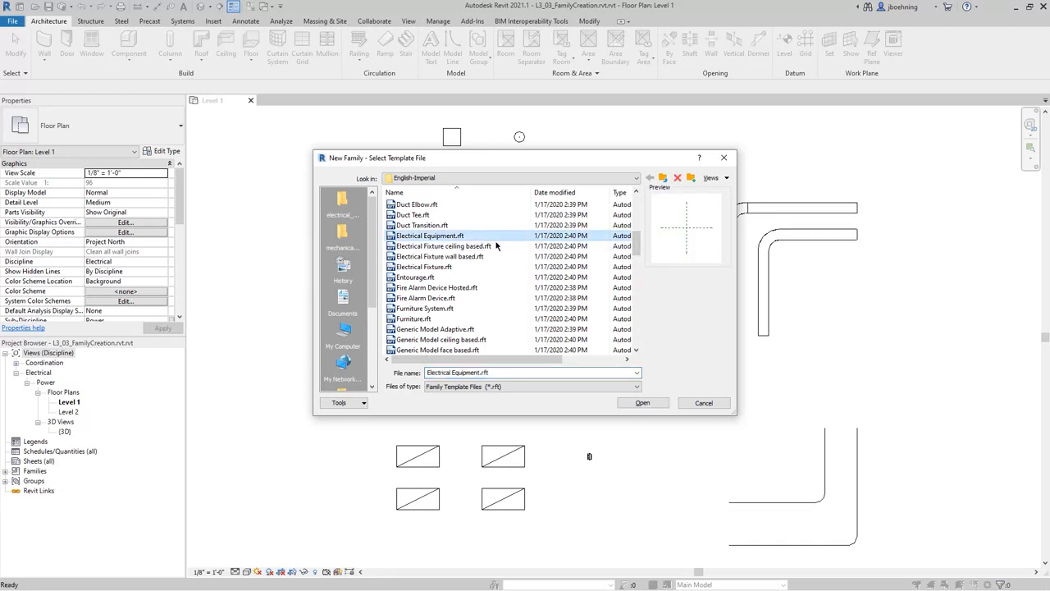
pyautogui.click(644, 402)
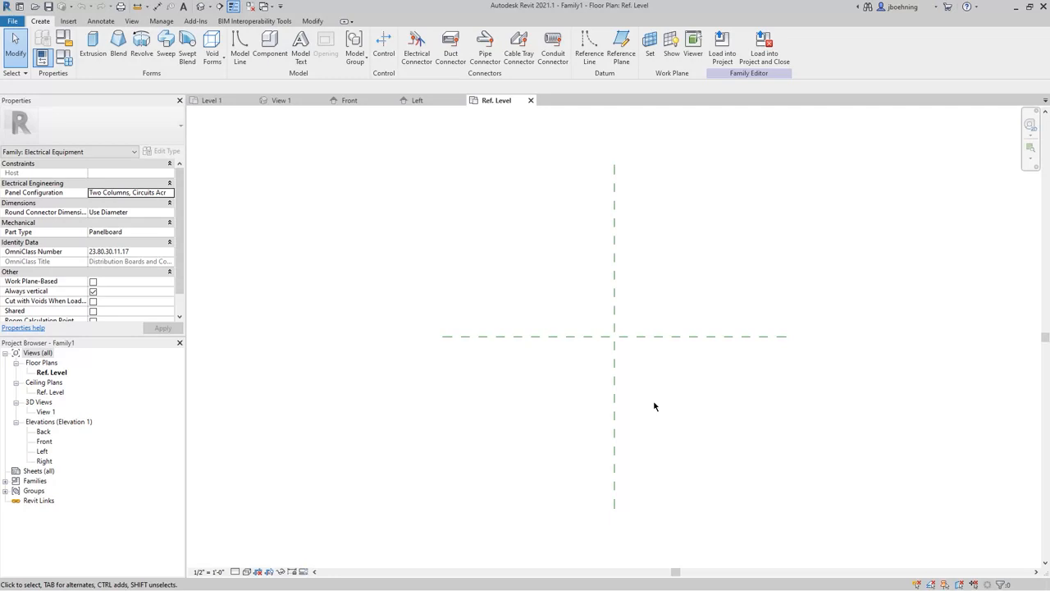
pyautogui.moveTo(620, 46)
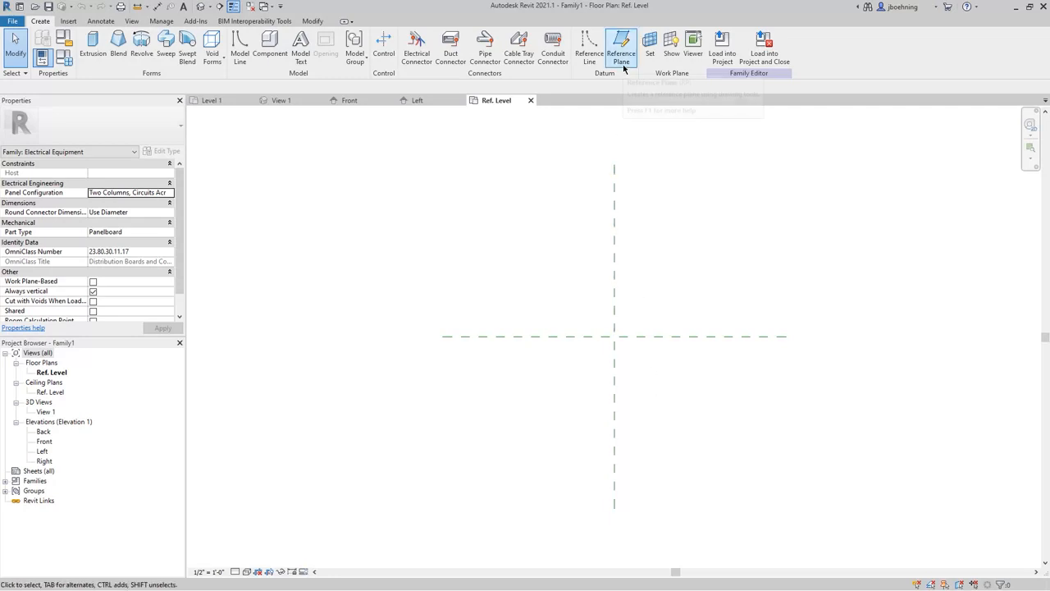
# Draw the first vertical reference plane to the left of the family centre
pyautogui.click(620, 47)
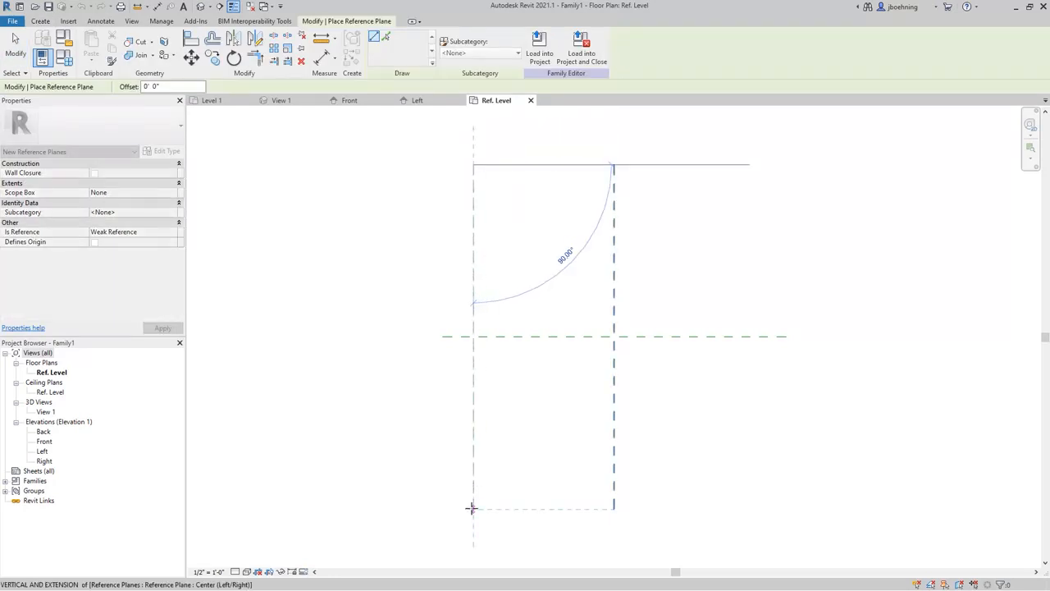
pyautogui.click(752, 167)
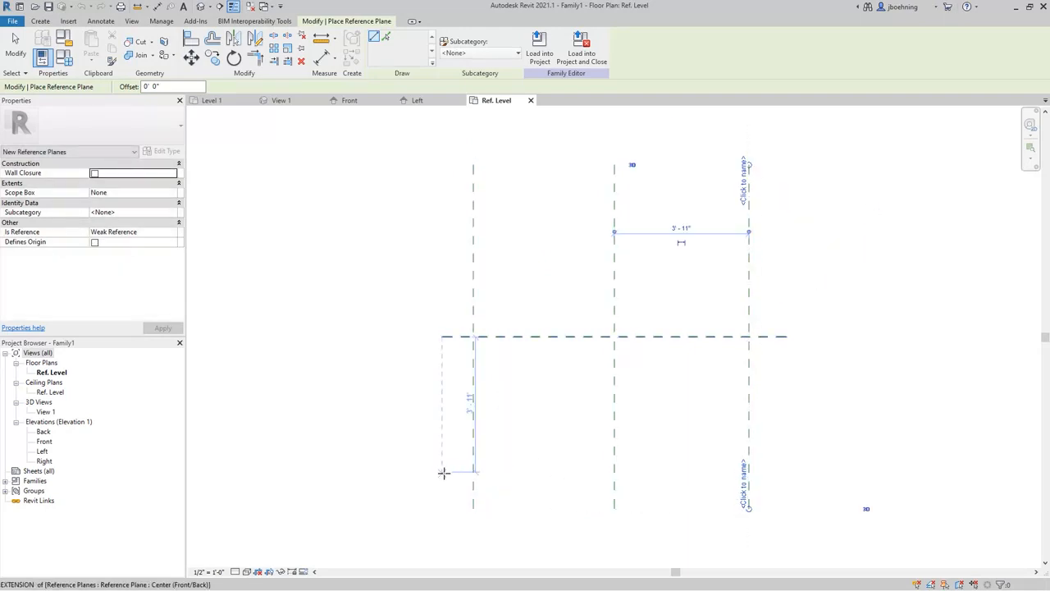
pyautogui.moveTo(784, 476)
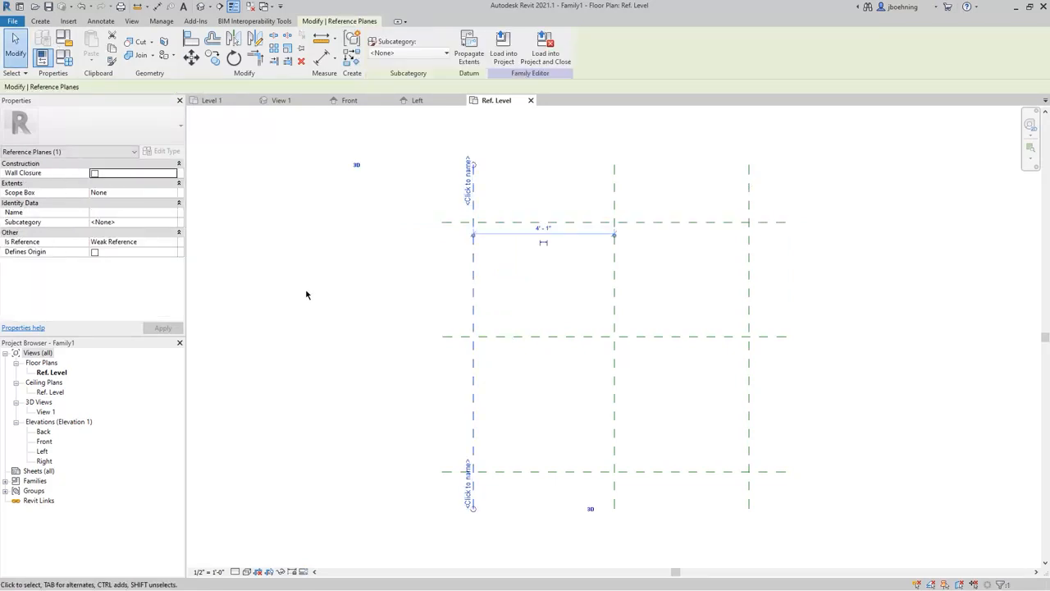
# Name the left plane 'Left' and set Left and Right as the side planes' Is Reference types
pyautogui.click(308, 296)
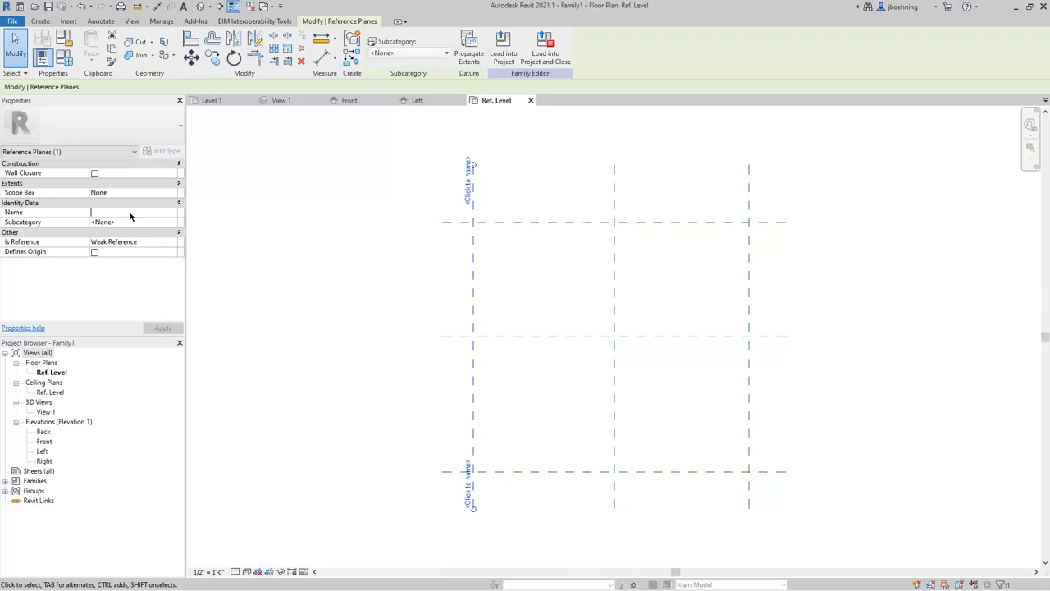
pyautogui.write('Left')
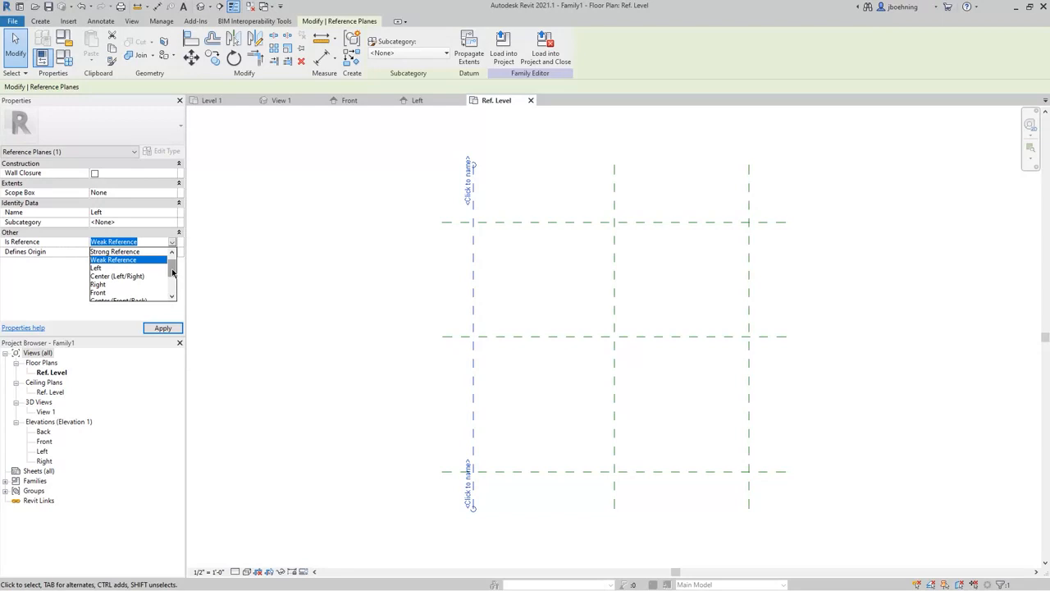
pyautogui.scroll(-3)
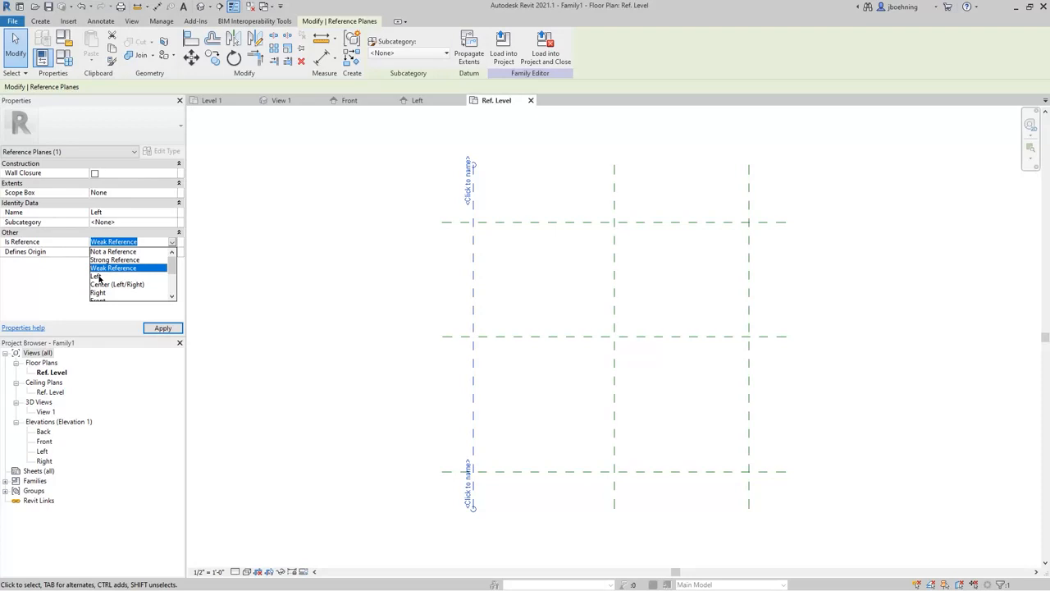
pyautogui.click(97, 276)
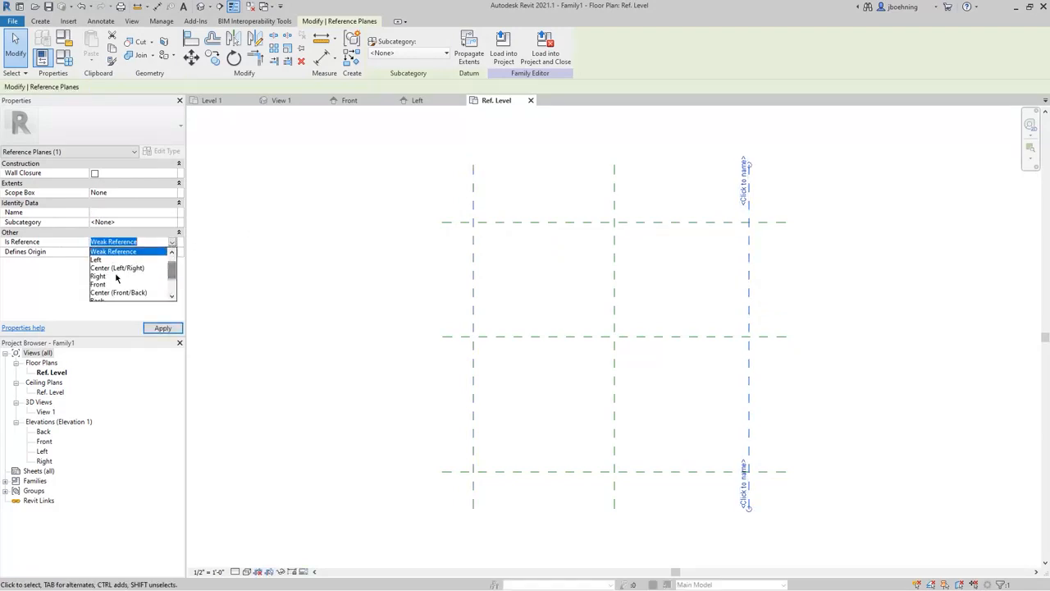
pyautogui.click(98, 276)
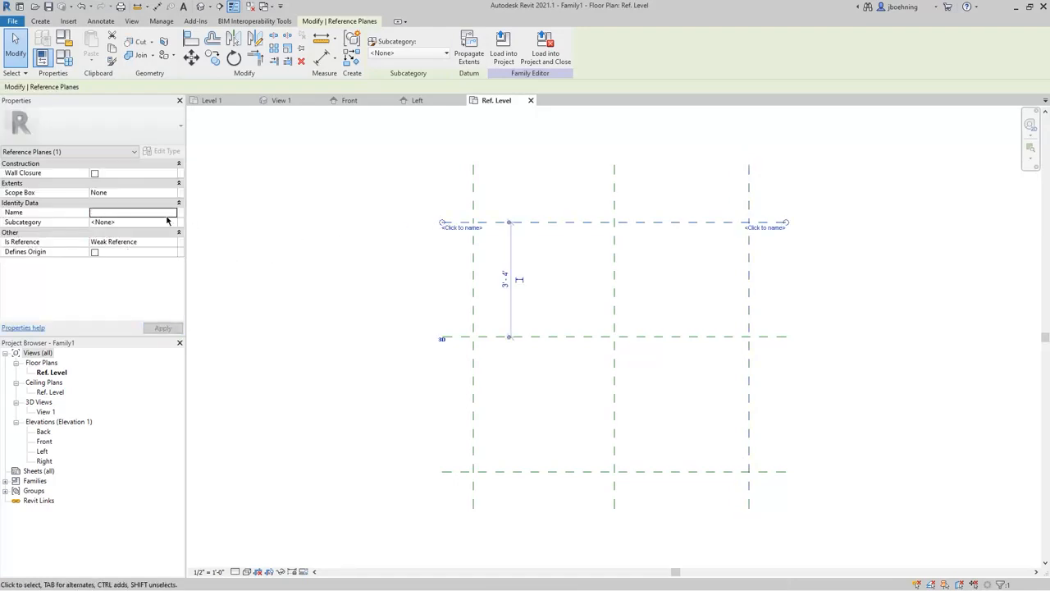
# Name the back plane 'Back' and set Back and Front reference types on the horizontal planes
pyautogui.write('Back')
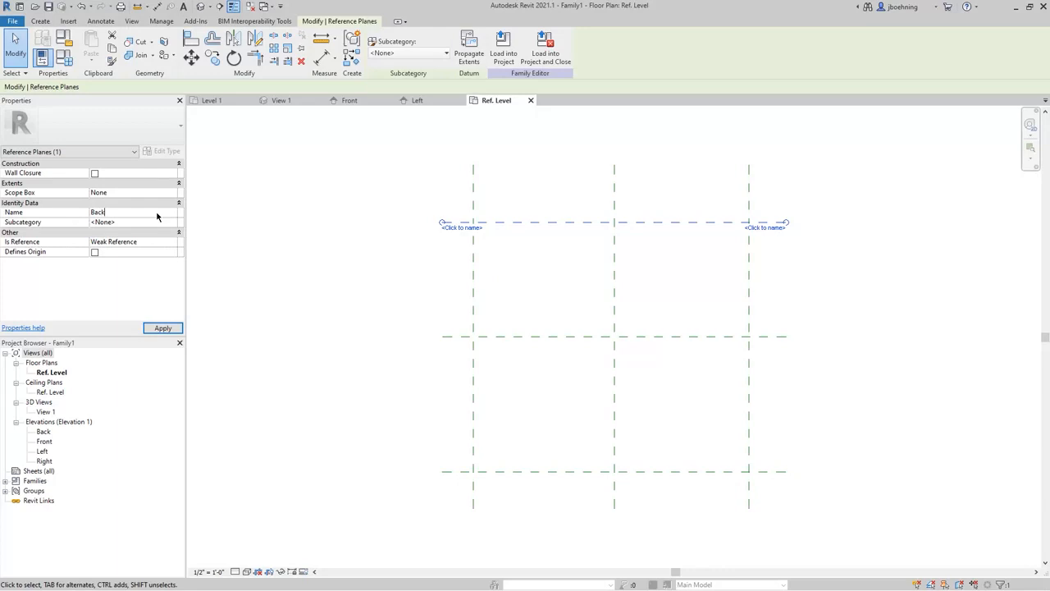
pyautogui.click(170, 241)
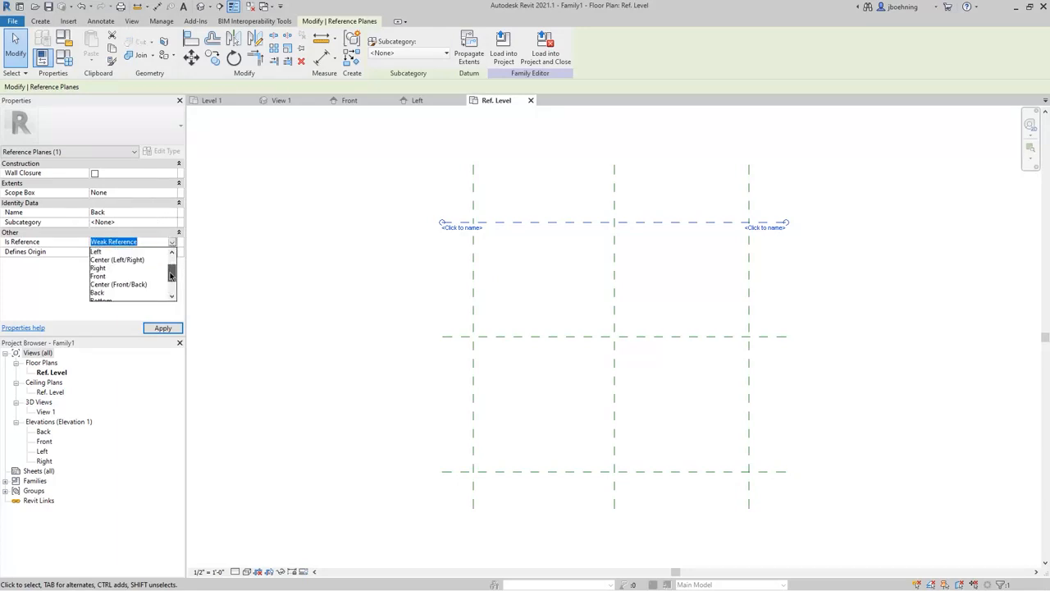
pyautogui.click(98, 292)
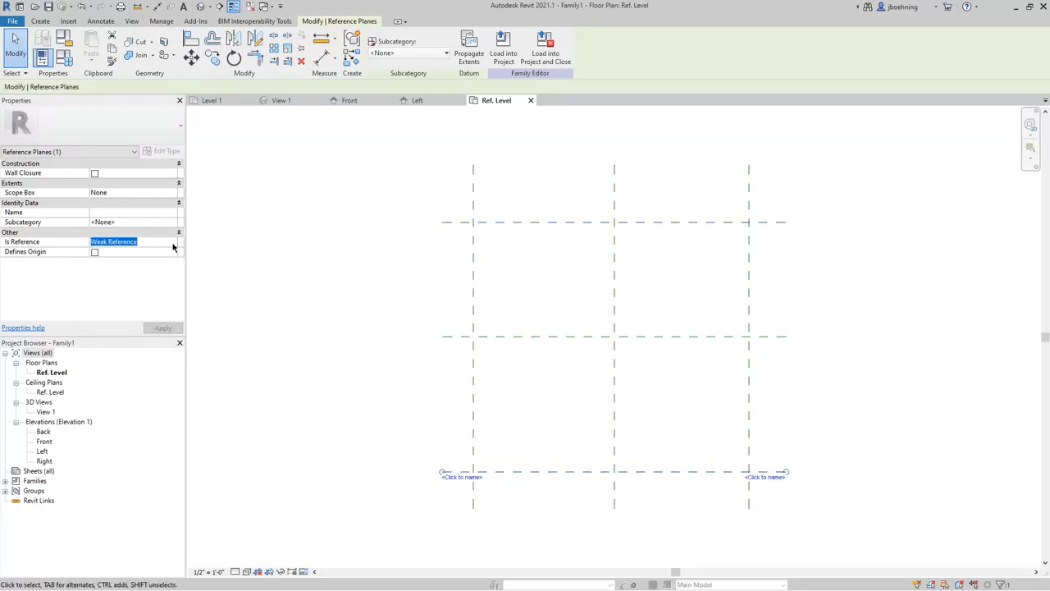
pyautogui.click(171, 242)
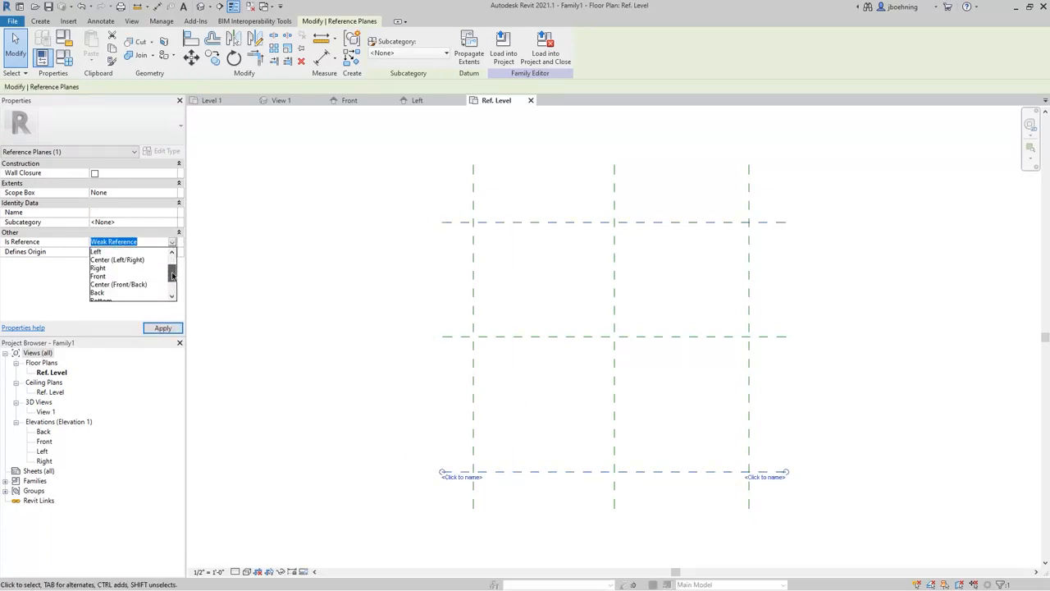
pyautogui.click(99, 275)
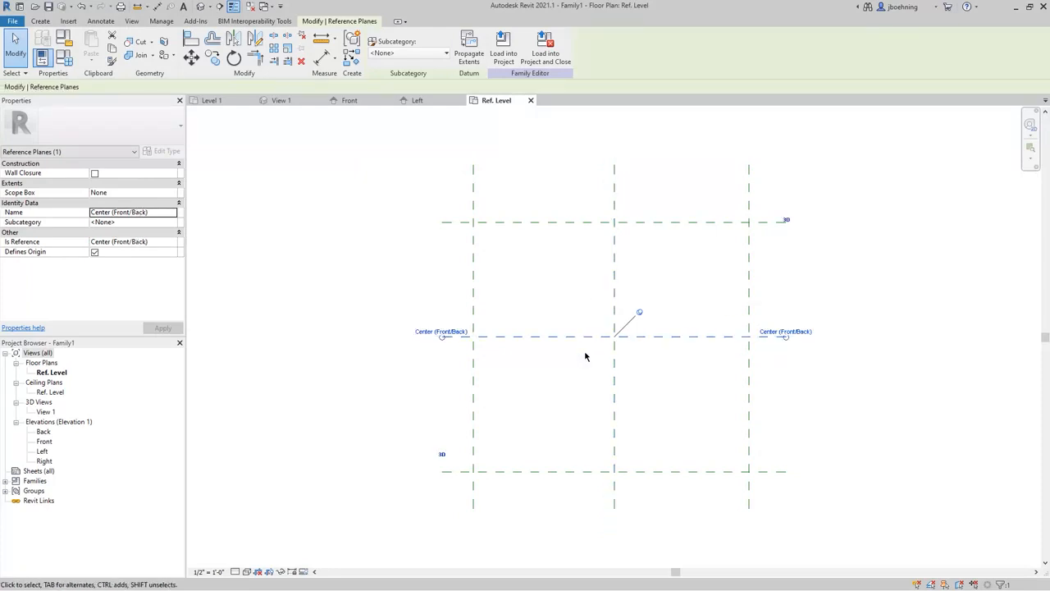
pyautogui.moveTo(640, 331)
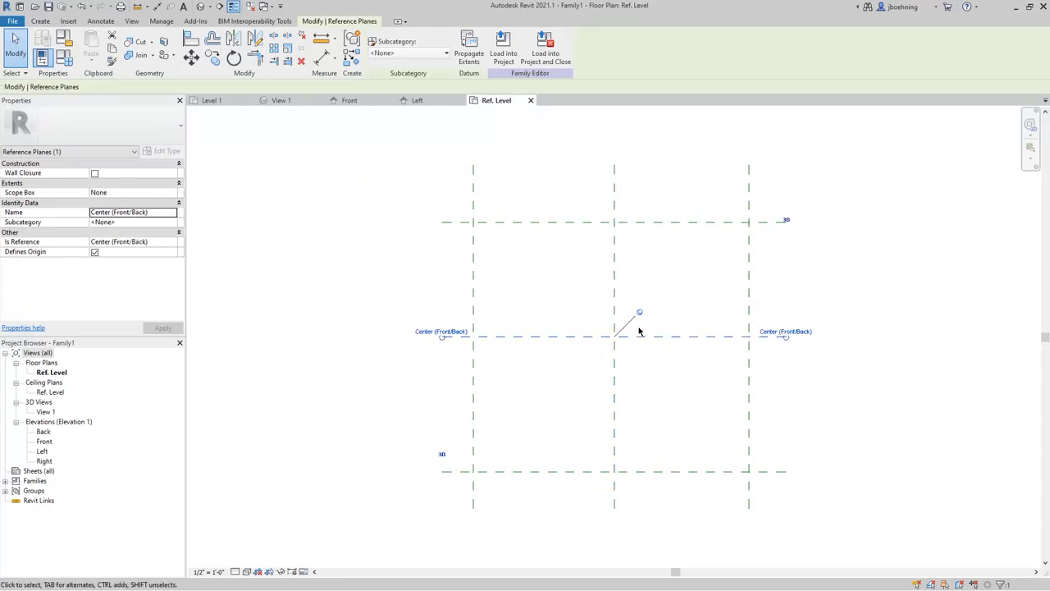
pyautogui.moveTo(627, 318)
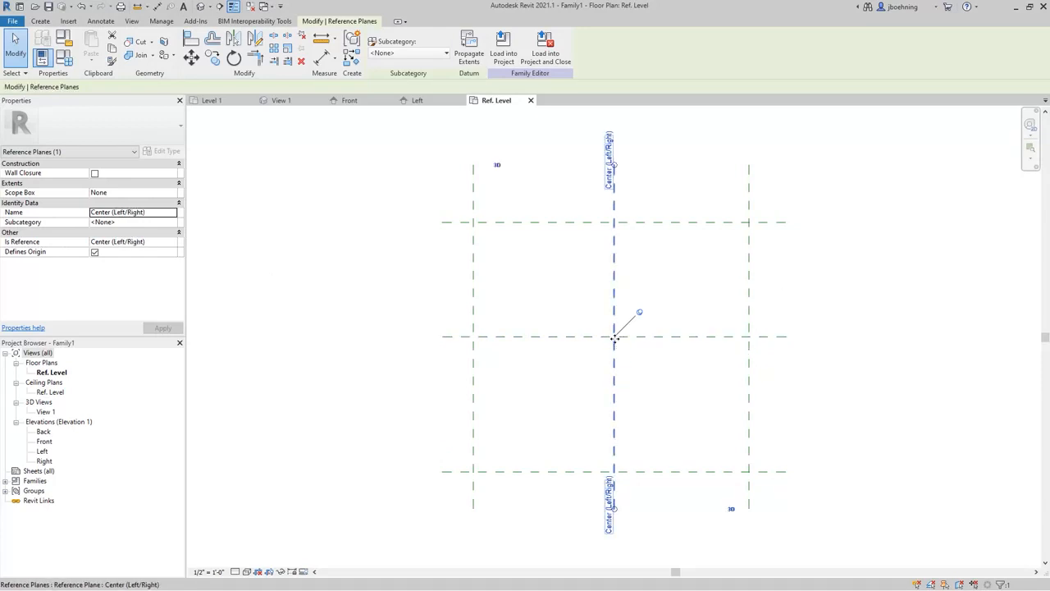
pyautogui.moveTo(615, 340)
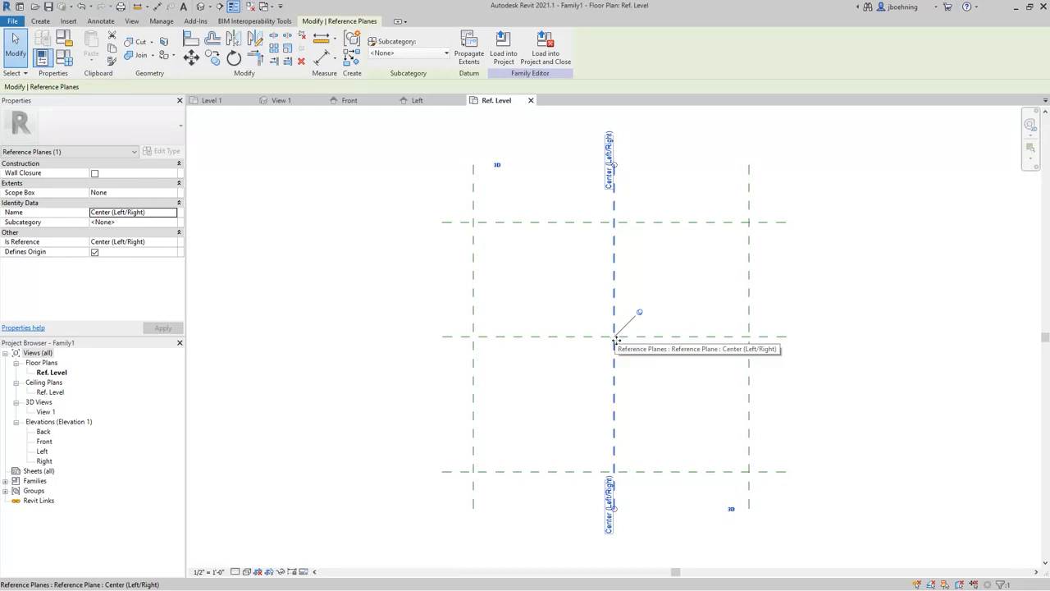
pyautogui.moveTo(630, 355)
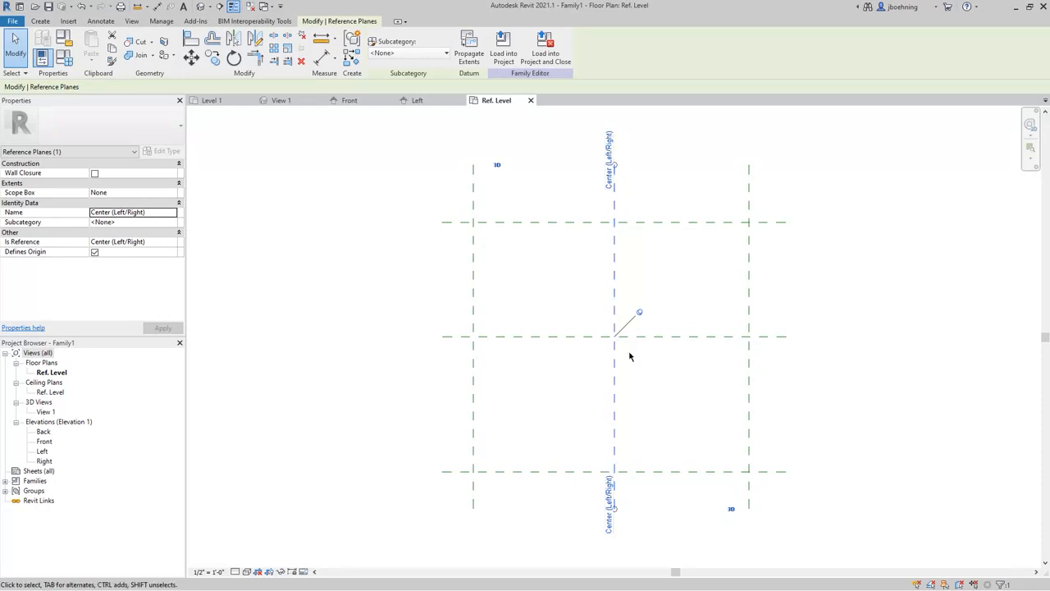
pyautogui.moveTo(512, 472)
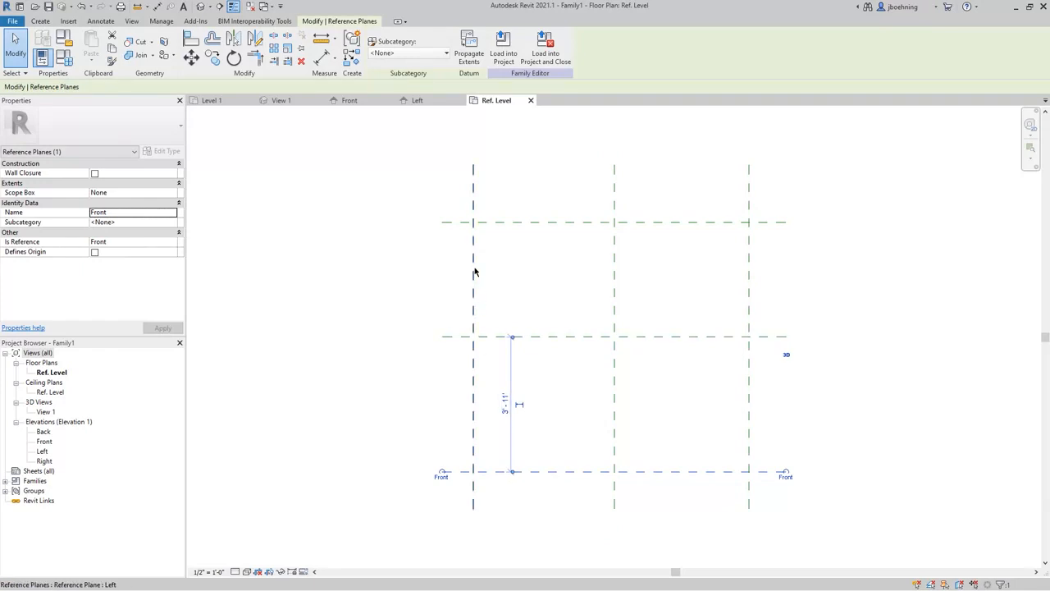
# Select the left reference plane to review its properties
pyautogui.click(500, 223)
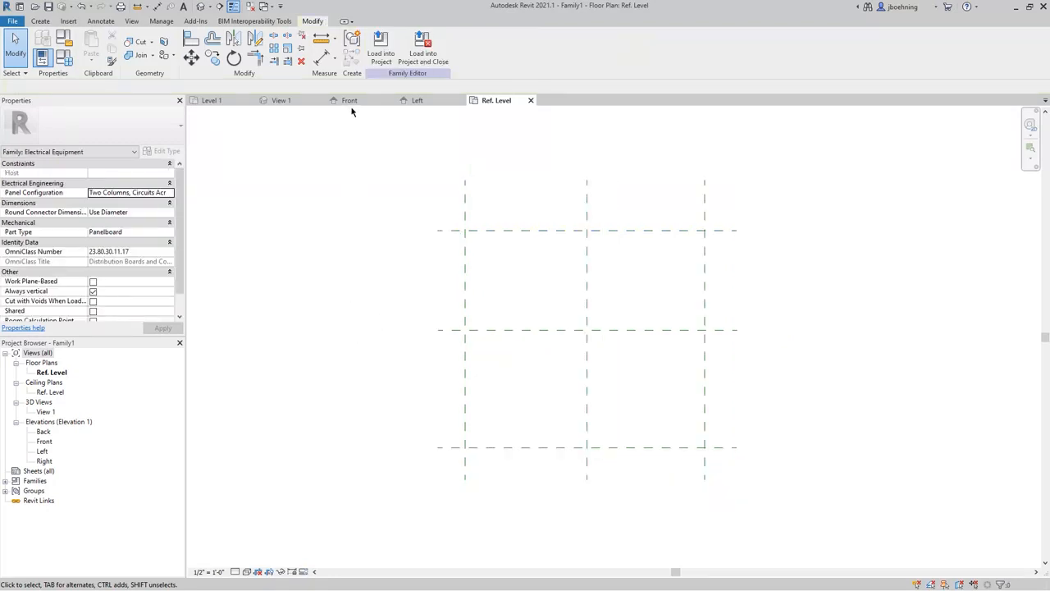
# Draw a horizontal reference plane above Ref. Level in the front elevation
pyautogui.click(349, 100)
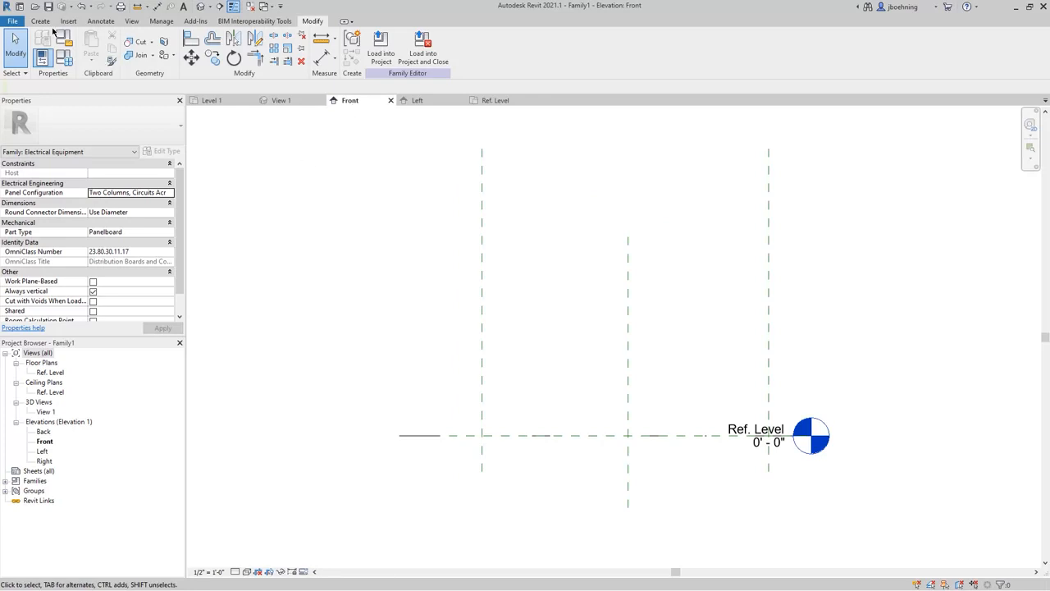
pyautogui.click(39, 20)
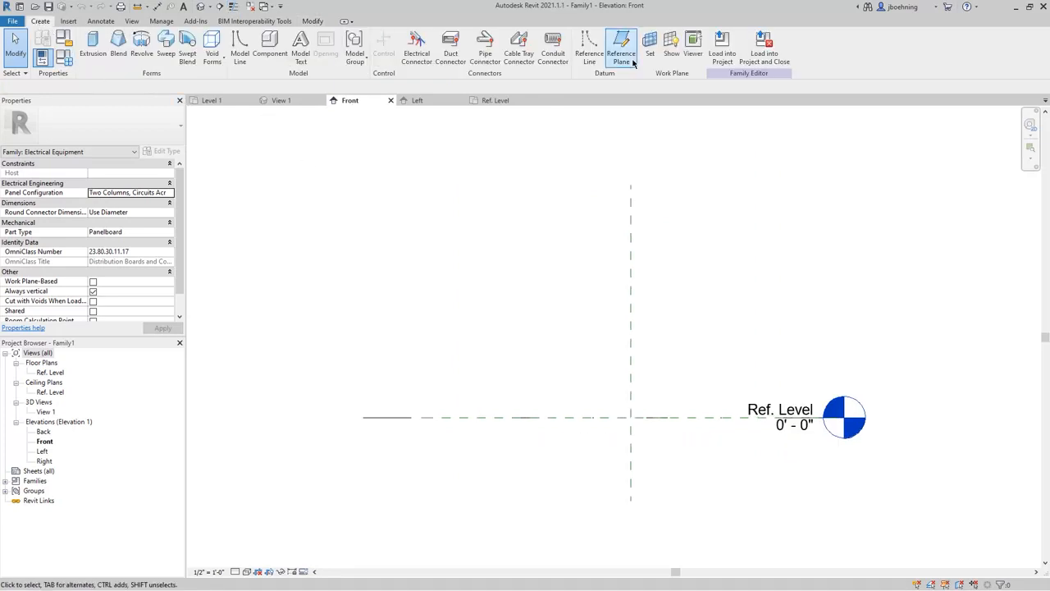
pyautogui.click(620, 48)
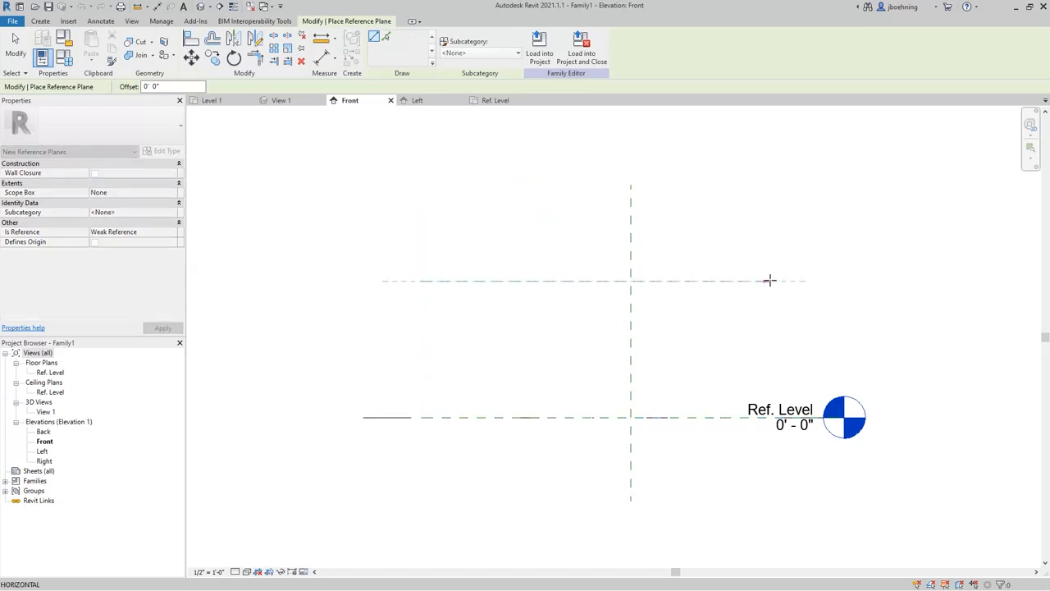
pyautogui.moveTo(840, 280)
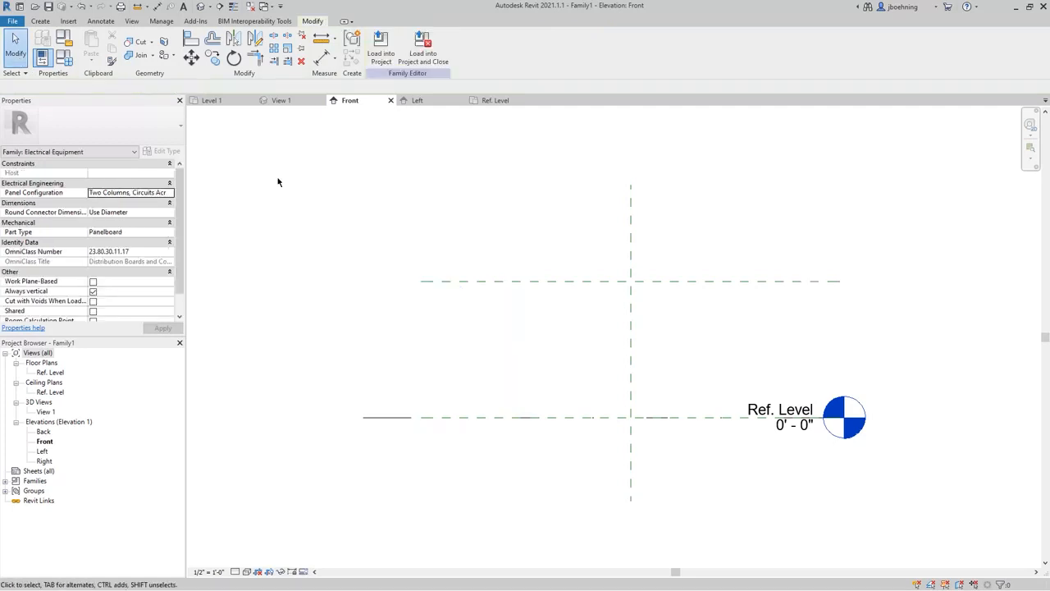
pyautogui.click(629, 282)
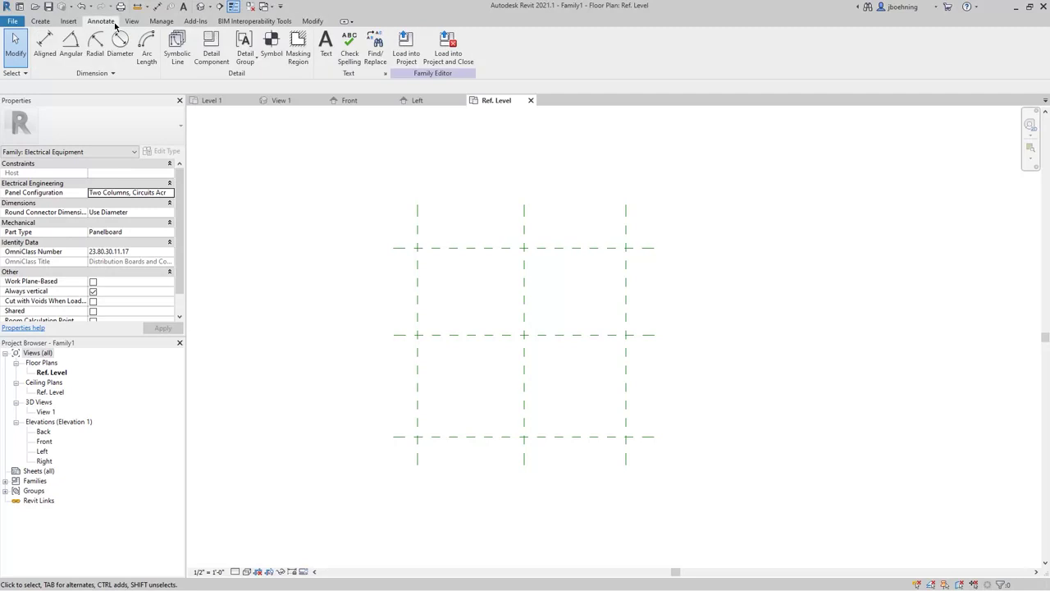
pyautogui.moveTo(44, 46)
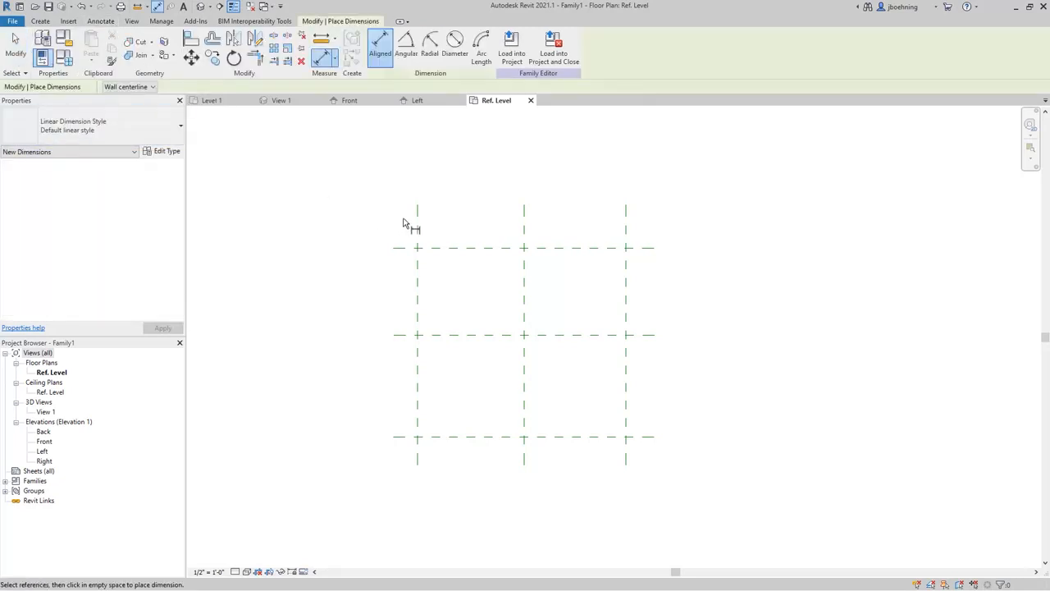
# Add EQ dimensions across the grid planes plus overall 7'-10" width and depth dimensions
pyautogui.click(611, 228)
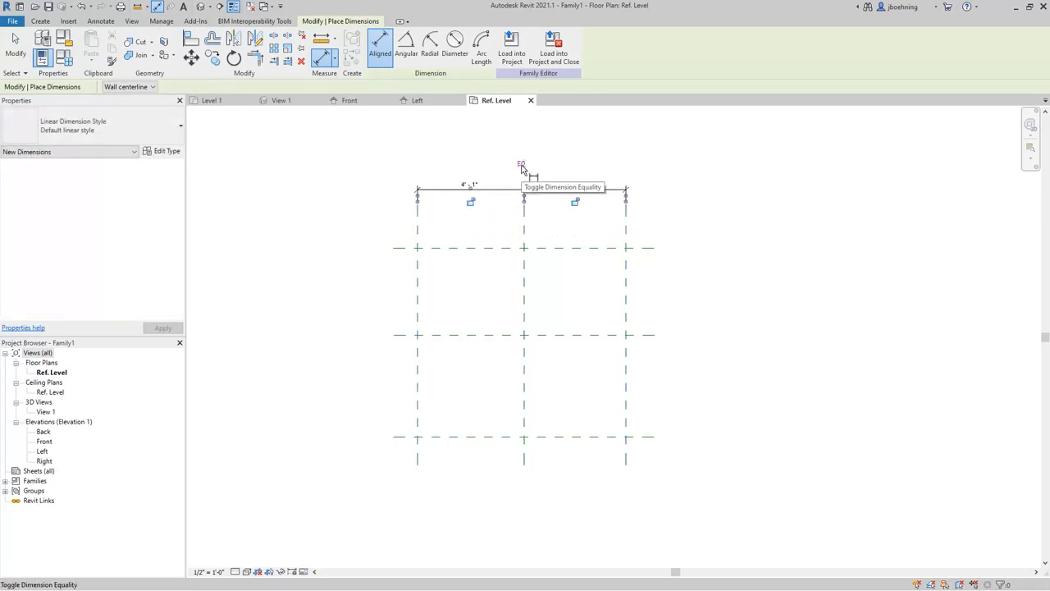
pyautogui.click(522, 164)
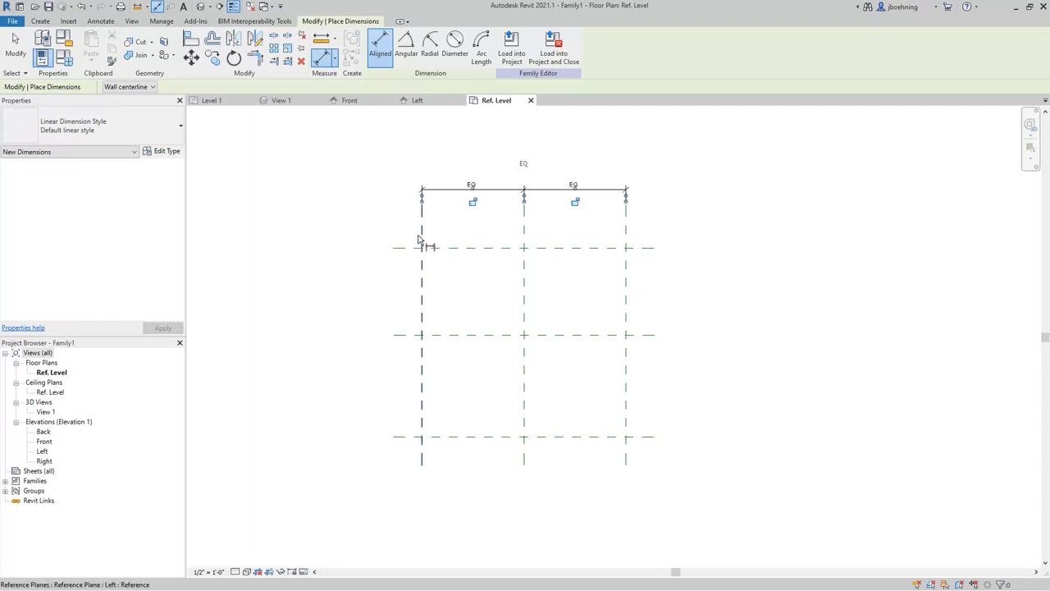
pyautogui.click(591, 238)
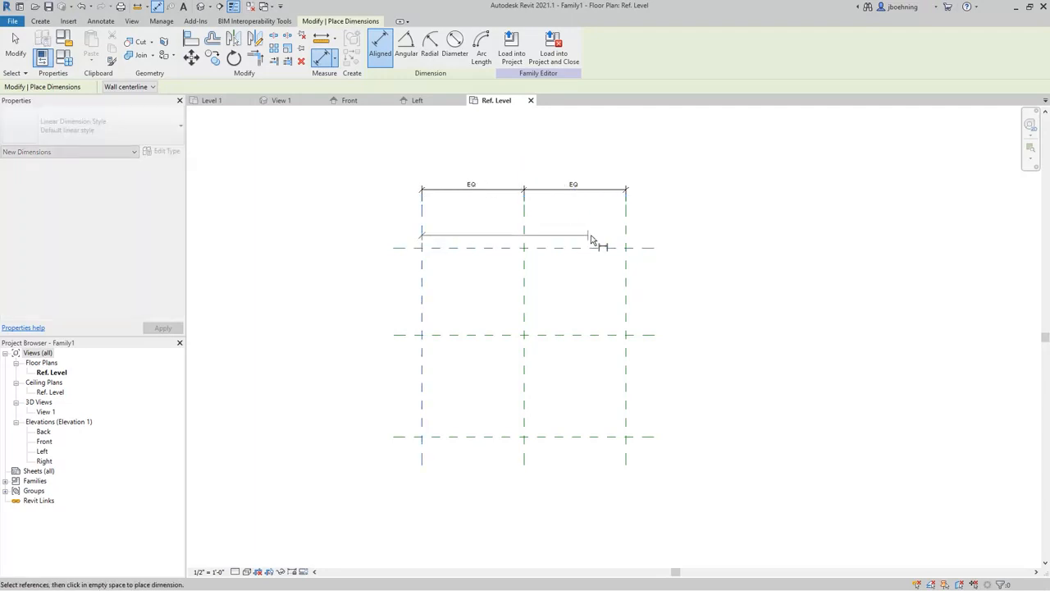
pyautogui.click(545, 174)
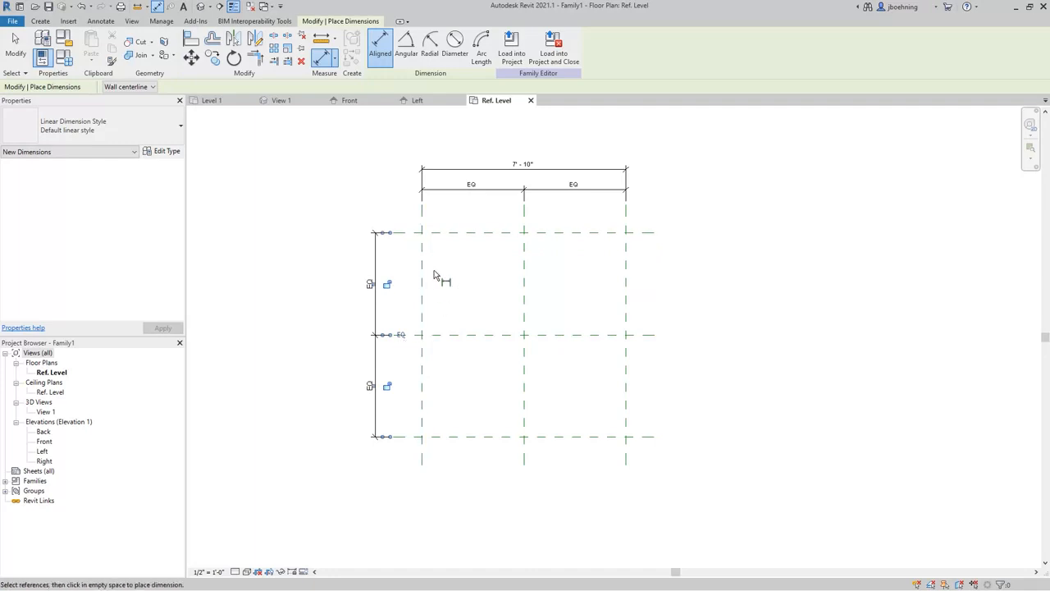
pyautogui.click(443, 439)
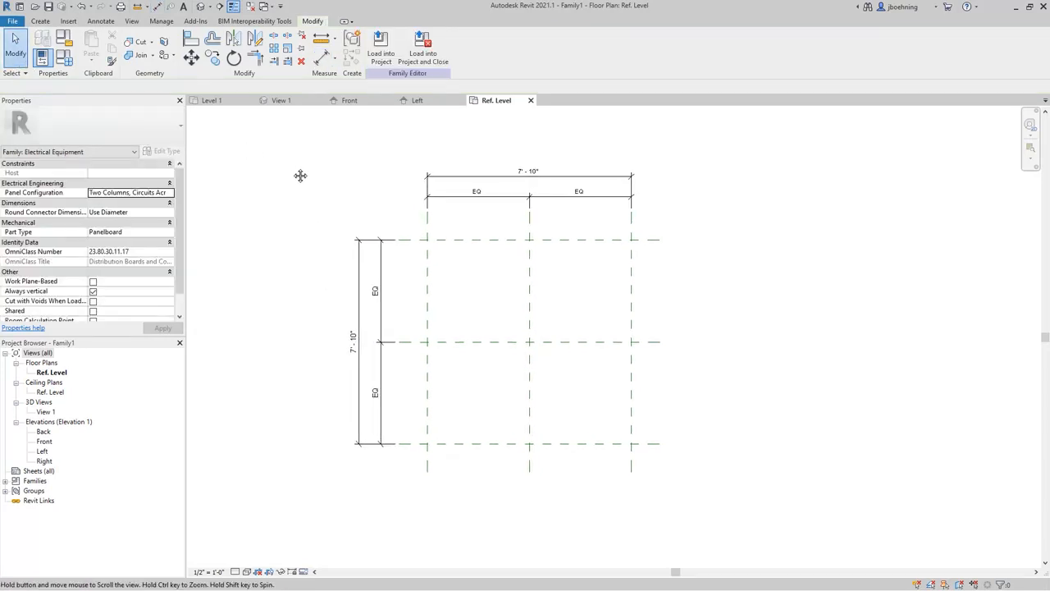
pyautogui.click(349, 100)
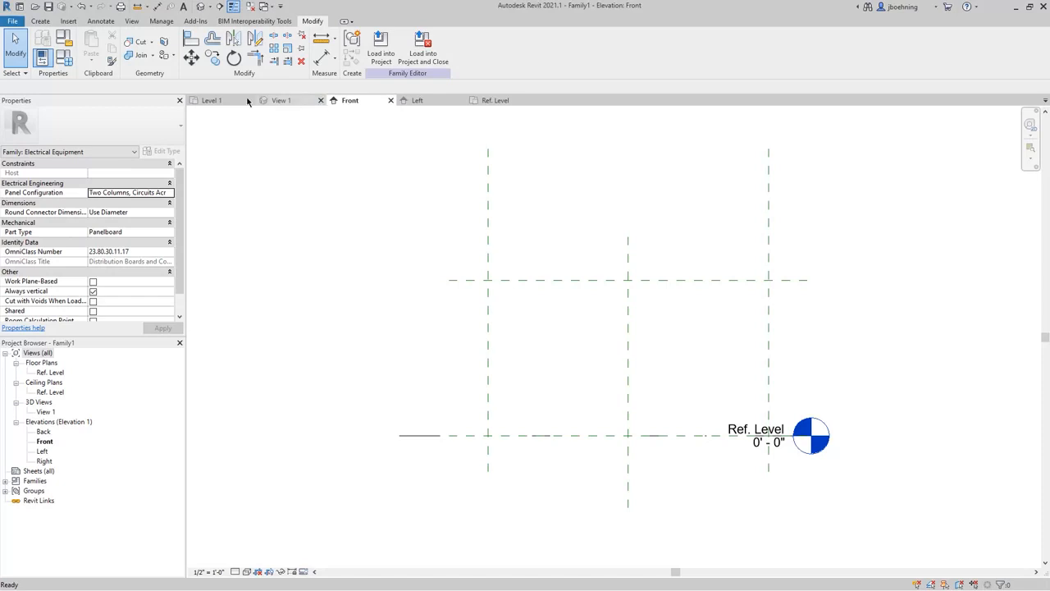
pyautogui.click(100, 20)
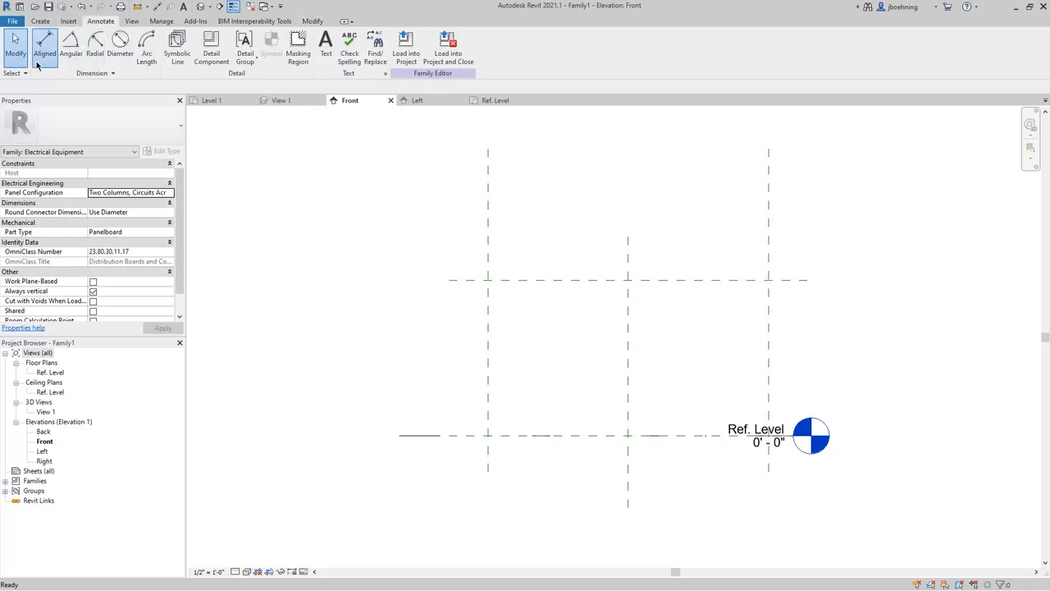
pyautogui.click(44, 46)
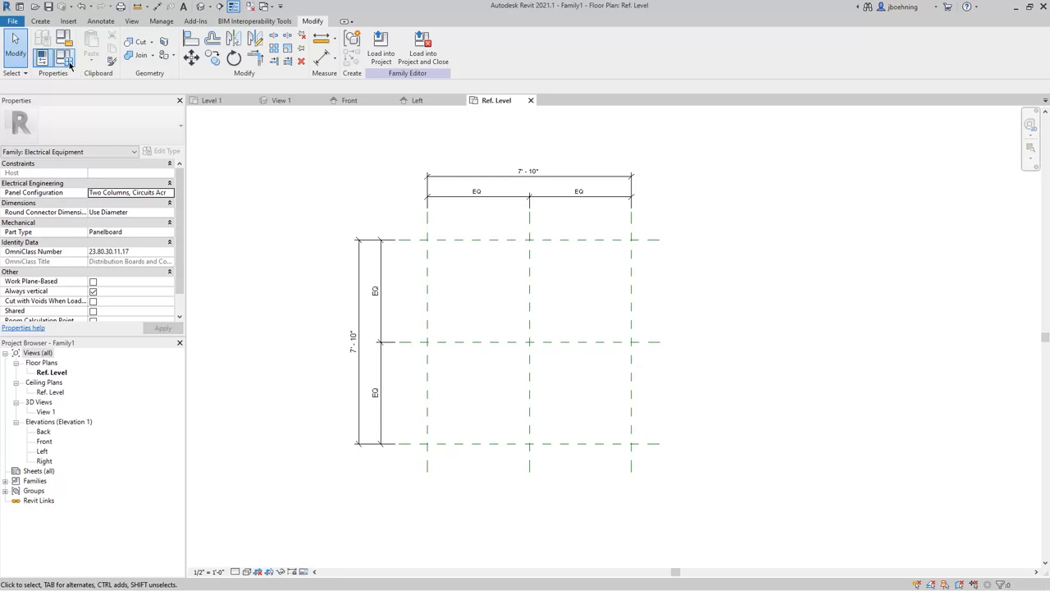
pyautogui.moveTo(43, 37)
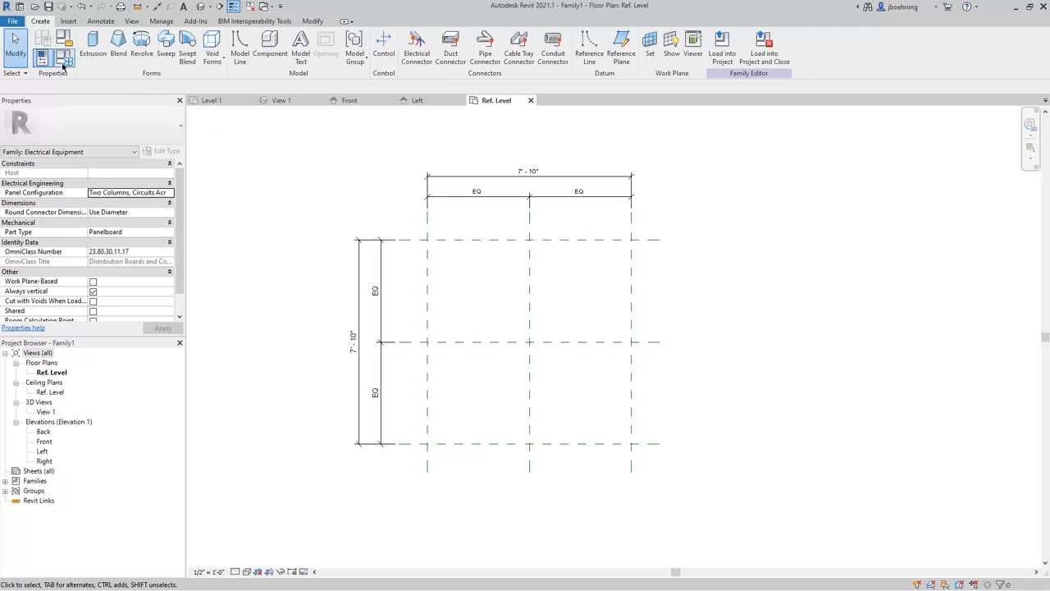
# Bring up the Family Types dialog and scroll through its parameter list
pyautogui.click(64, 39)
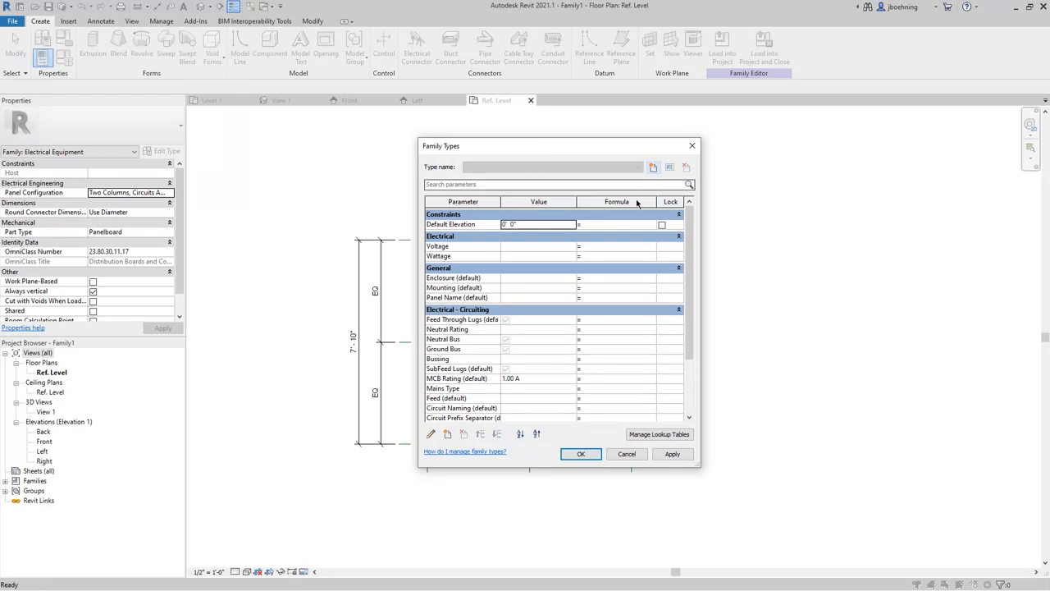
pyautogui.scroll(-3)
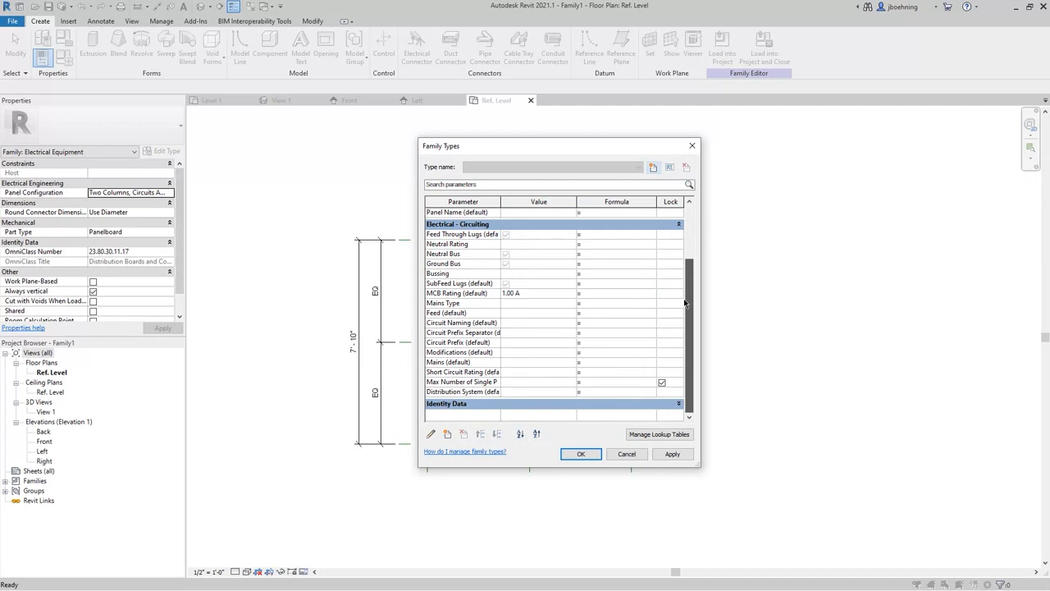
pyautogui.scroll(-3)
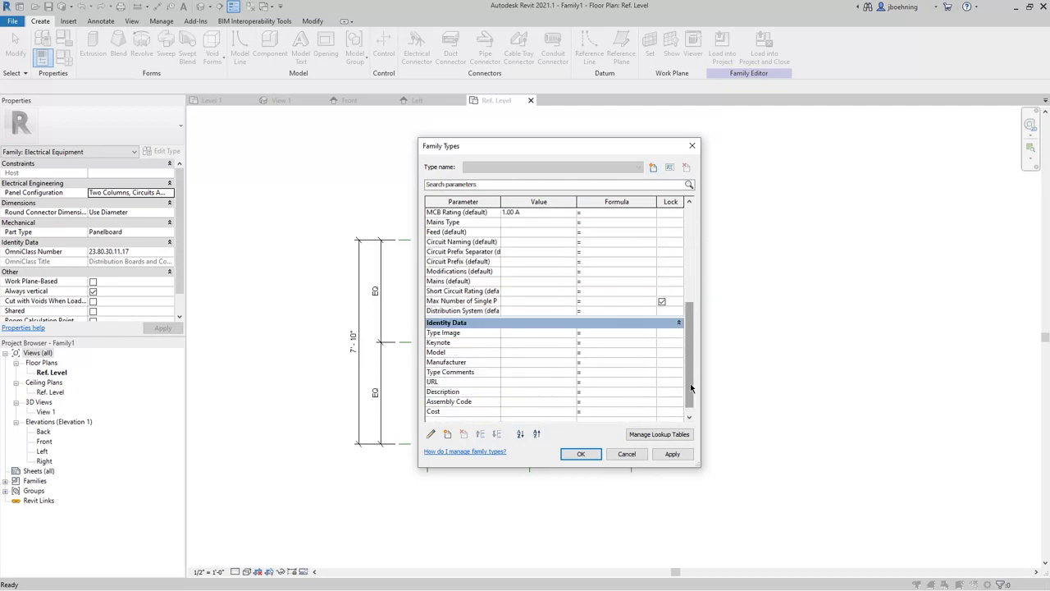
pyautogui.scroll(3)
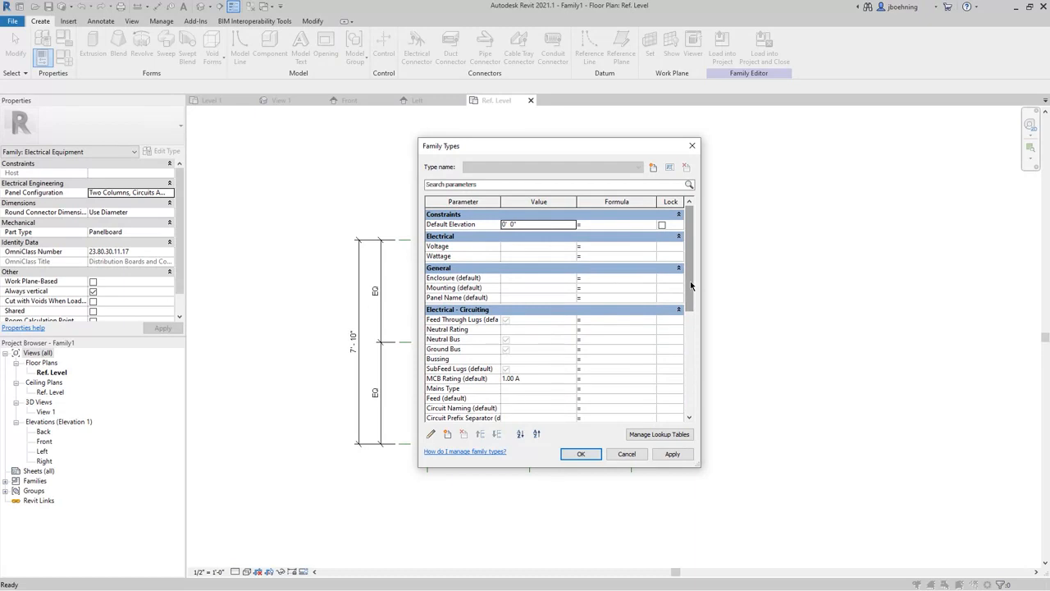
pyautogui.moveTo(666, 347)
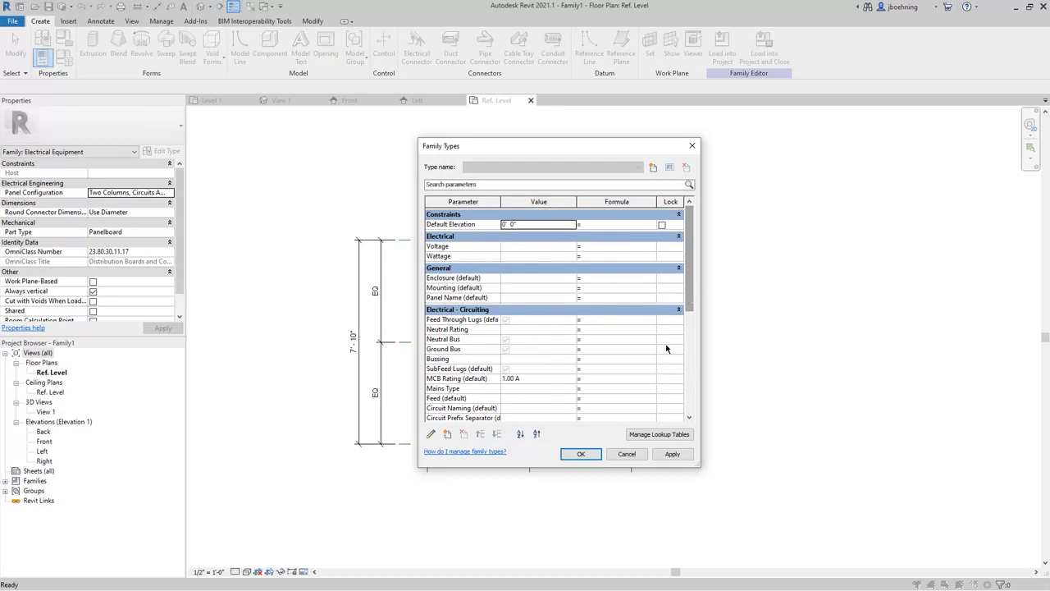
pyautogui.moveTo(446, 433)
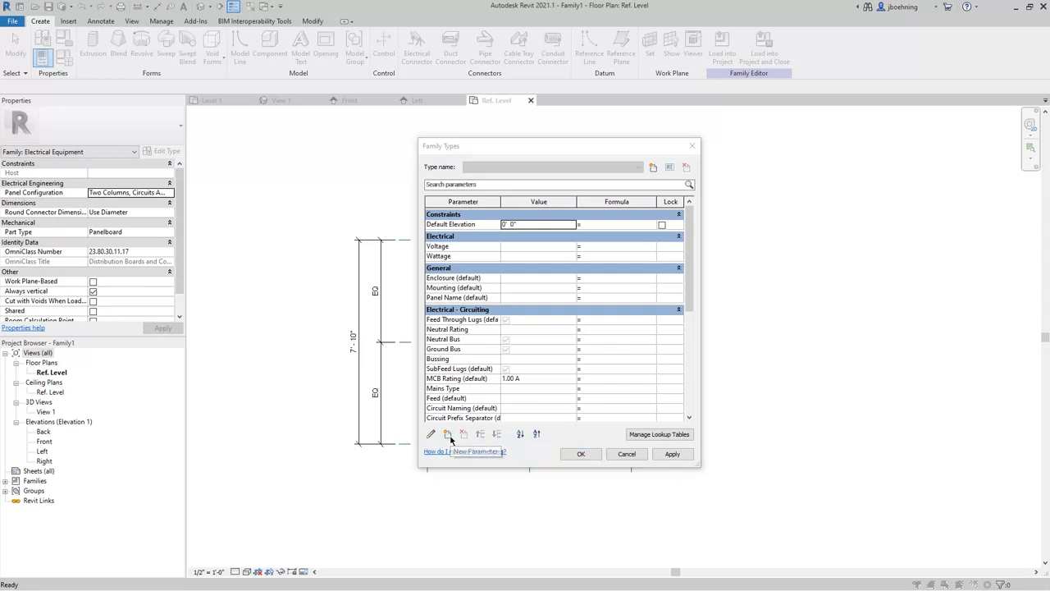
# Add Length, Width and Height dimension parameters at 5'-0" each and apply
pyautogui.click(447, 433)
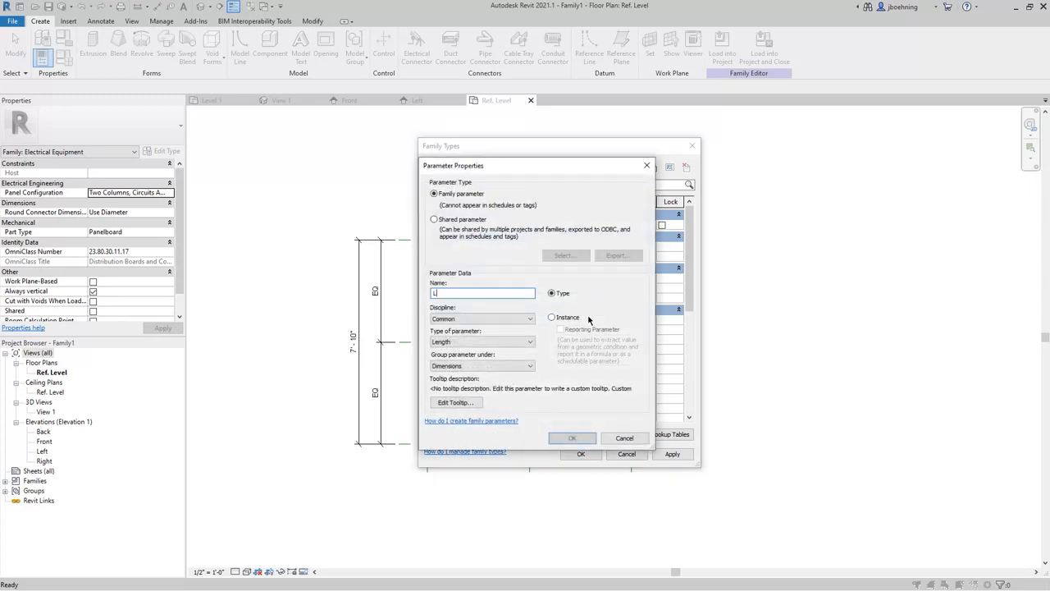
pyautogui.write('ength')
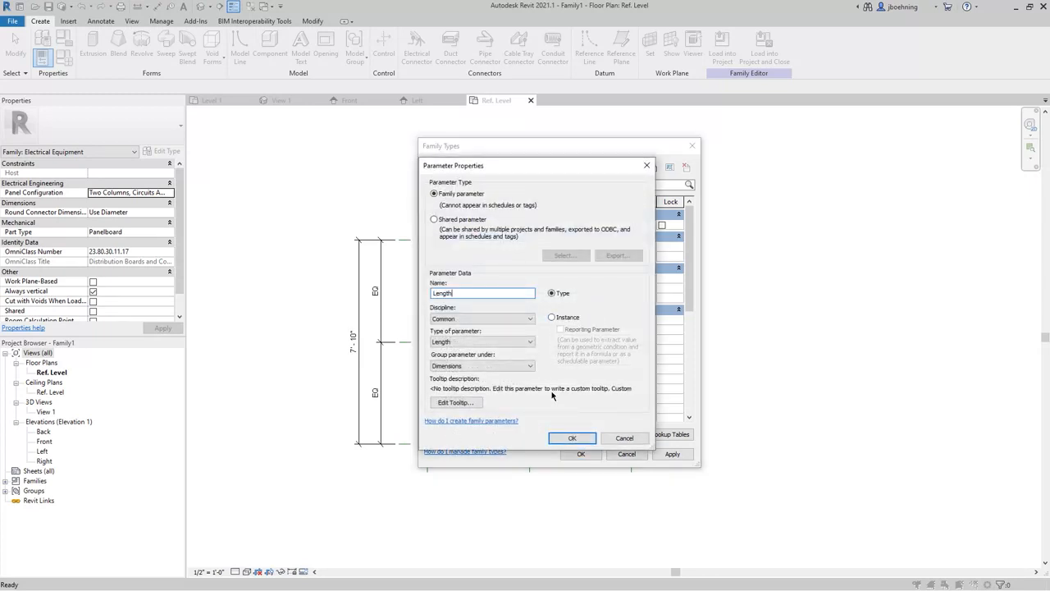
pyautogui.click(571, 436)
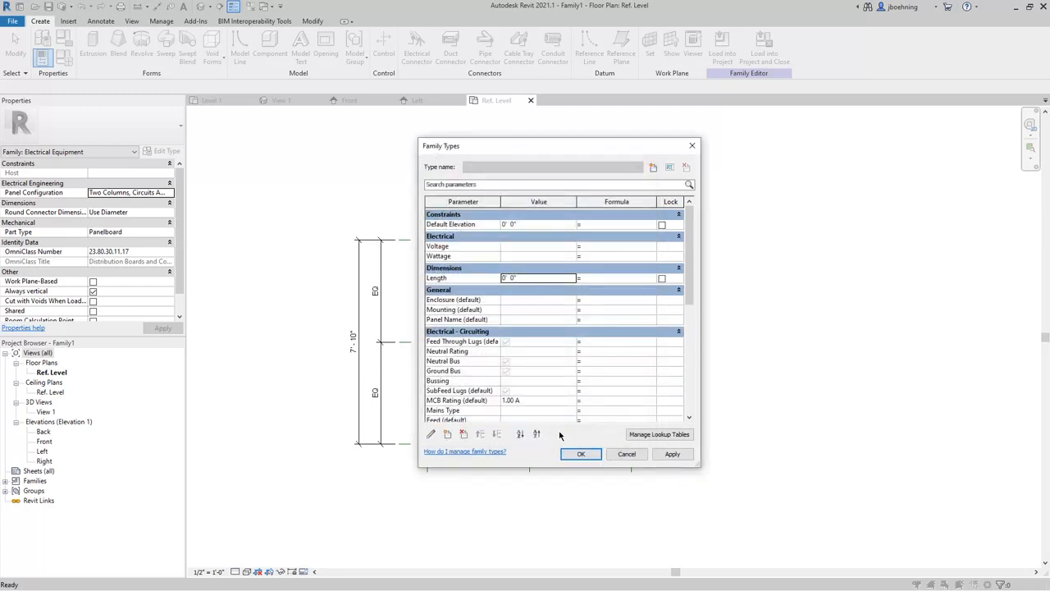
pyautogui.click(430, 433)
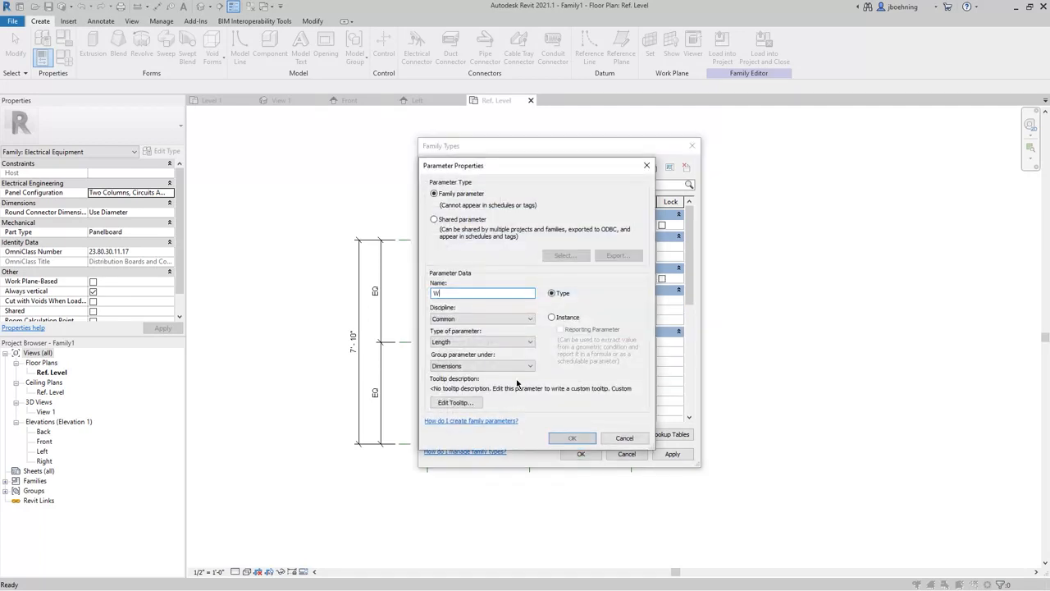
pyautogui.write('idth')
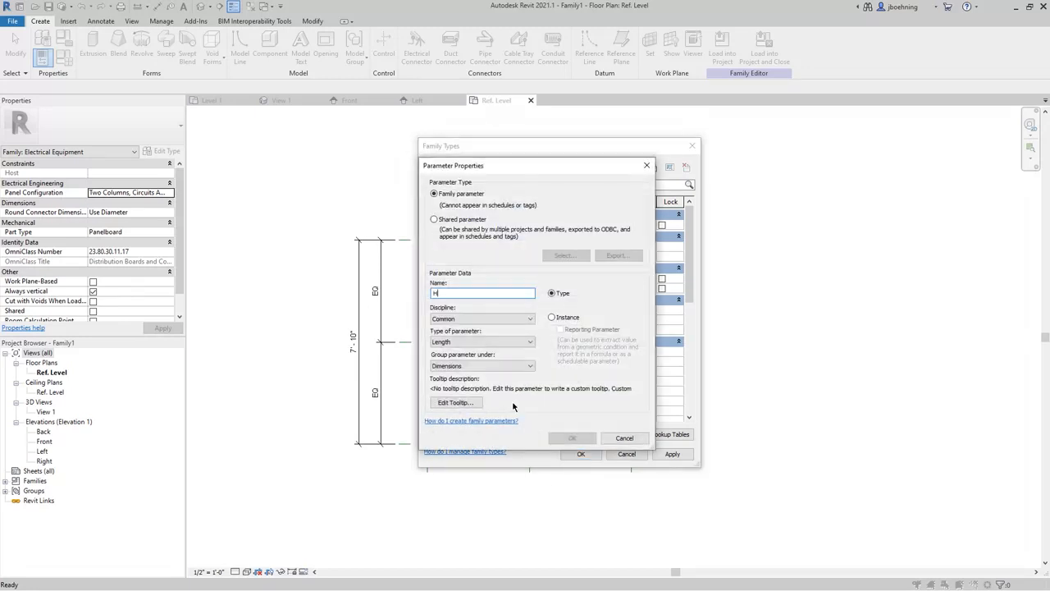
pyautogui.write('eight')
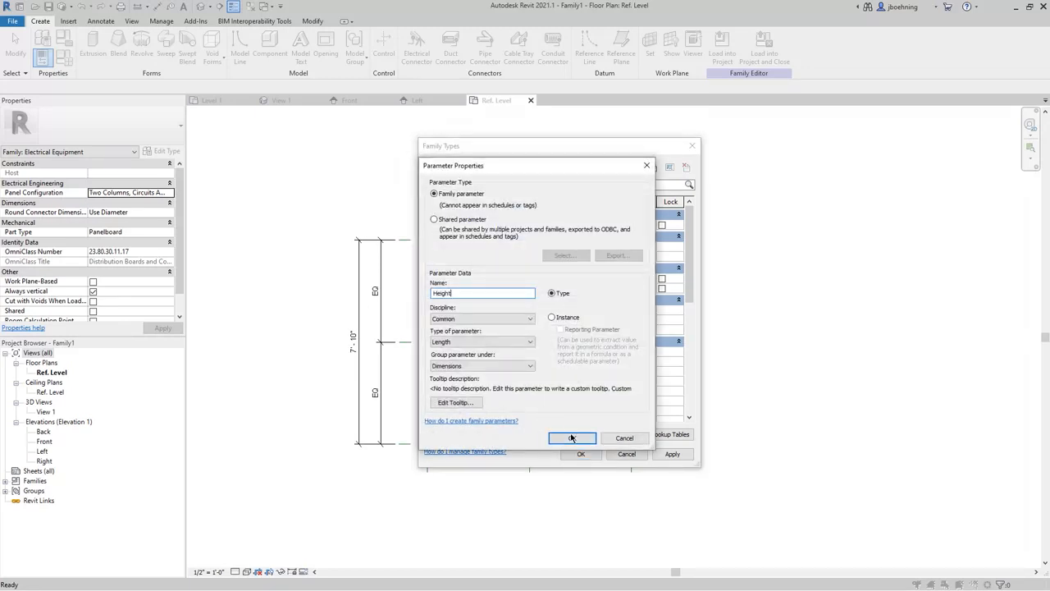
pyautogui.click(571, 438)
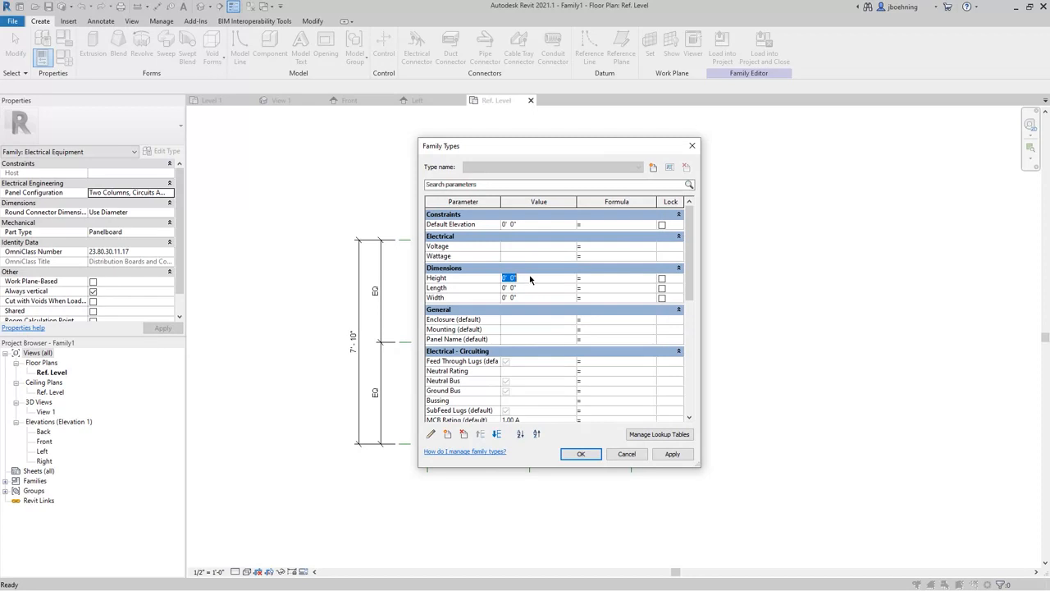
pyautogui.write('5')
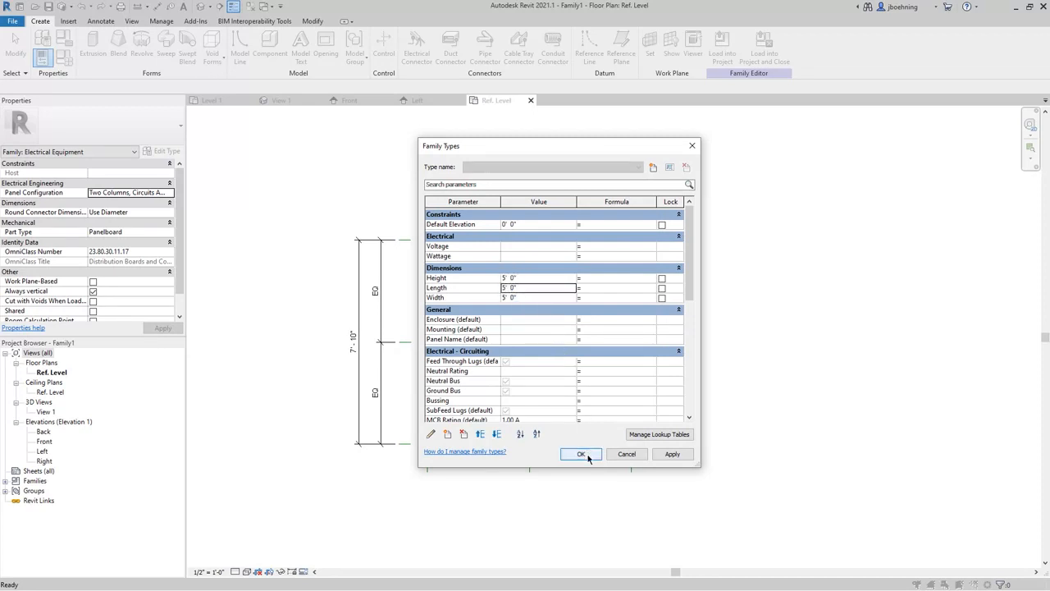
pyautogui.click(581, 453)
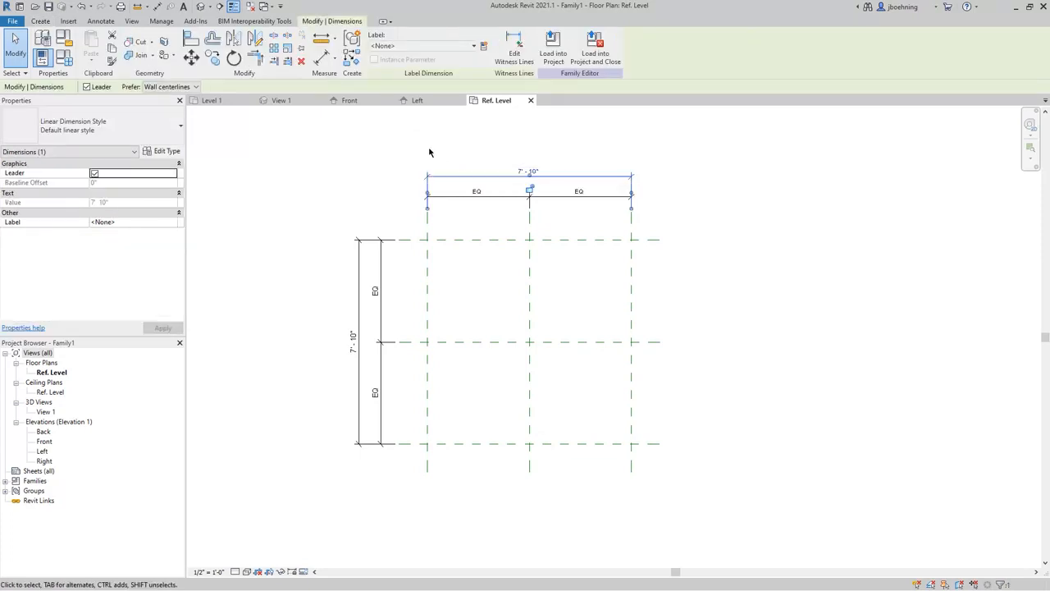
pyautogui.moveTo(453, 83)
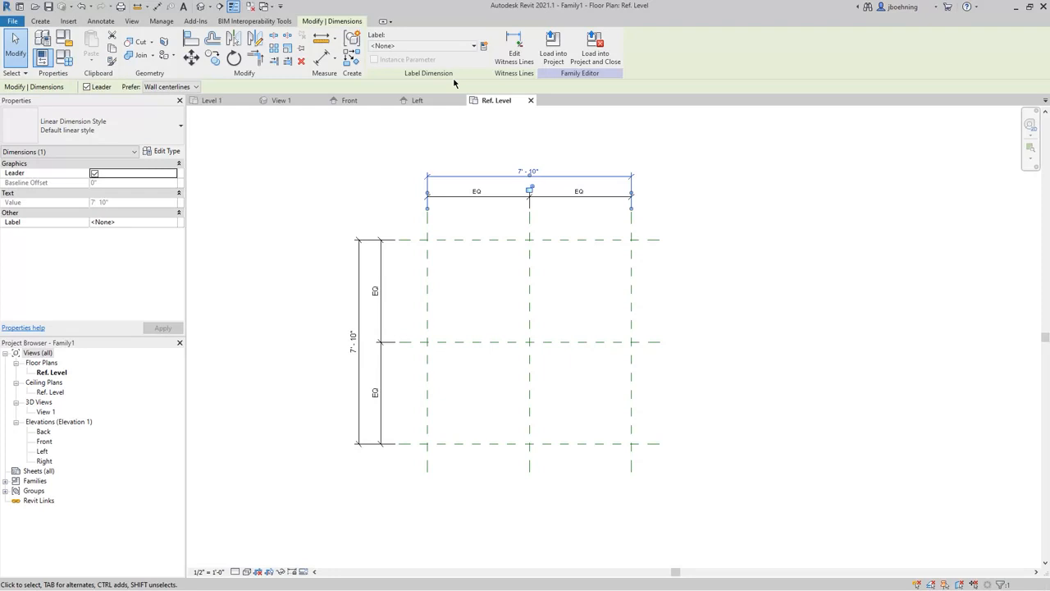
# Label the top plan dimension with Length and select the side dimension for Width
pyautogui.click(473, 46)
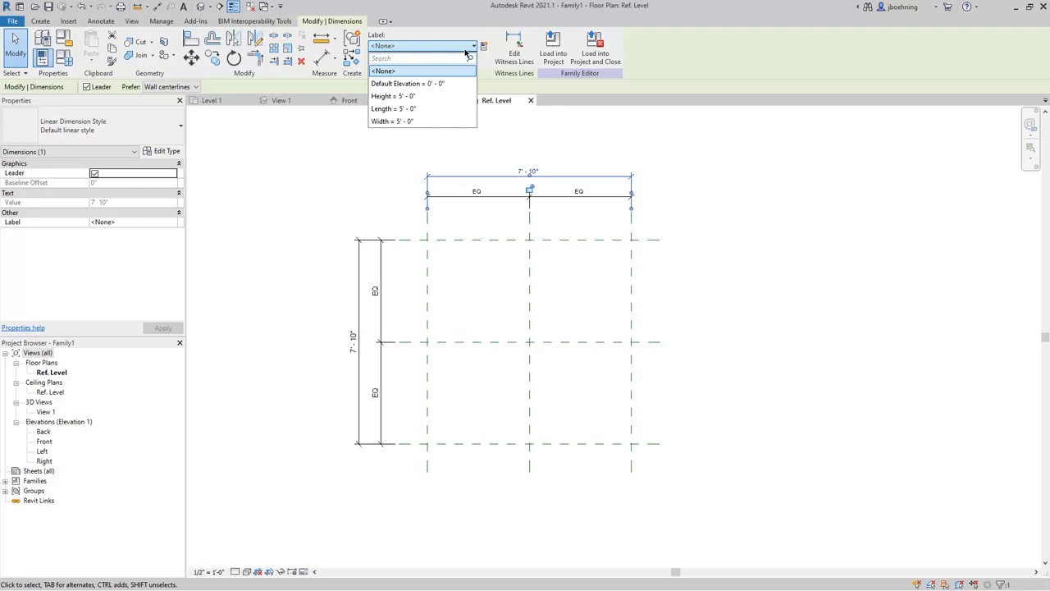
pyautogui.moveTo(449, 108)
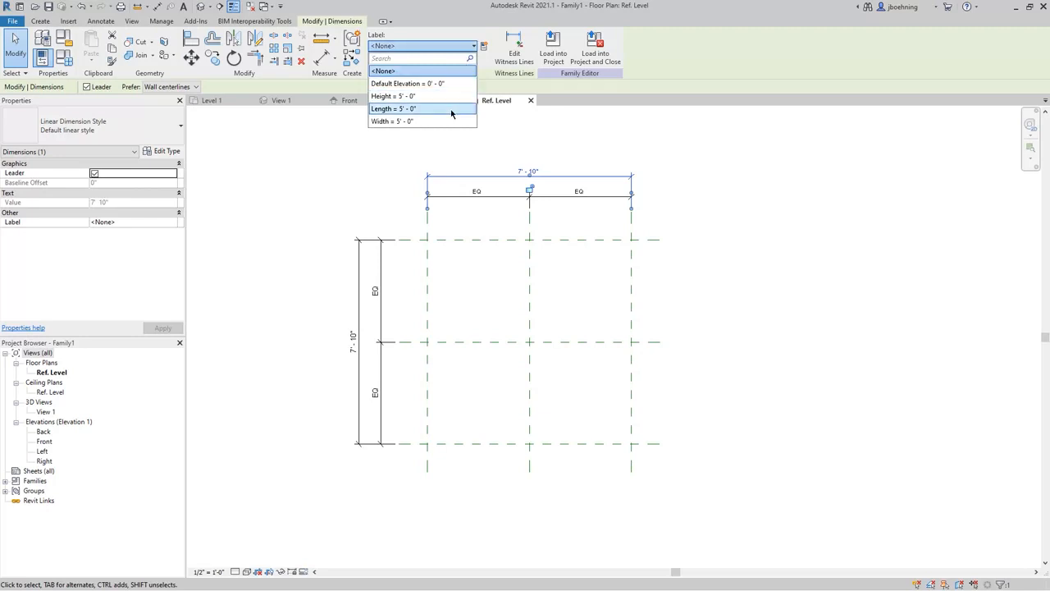
pyautogui.click(394, 108)
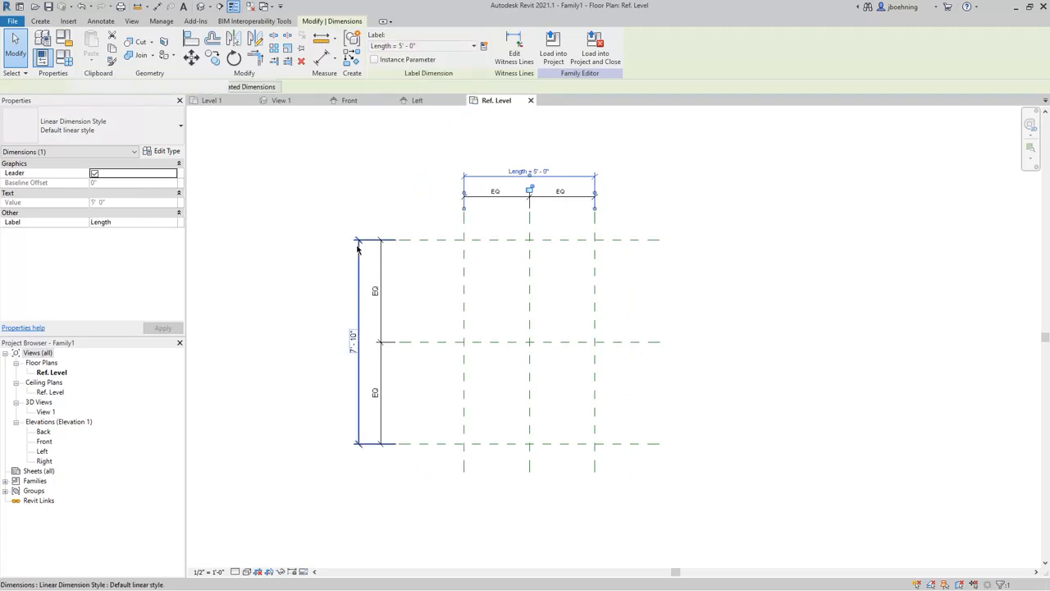
pyautogui.click(469, 46)
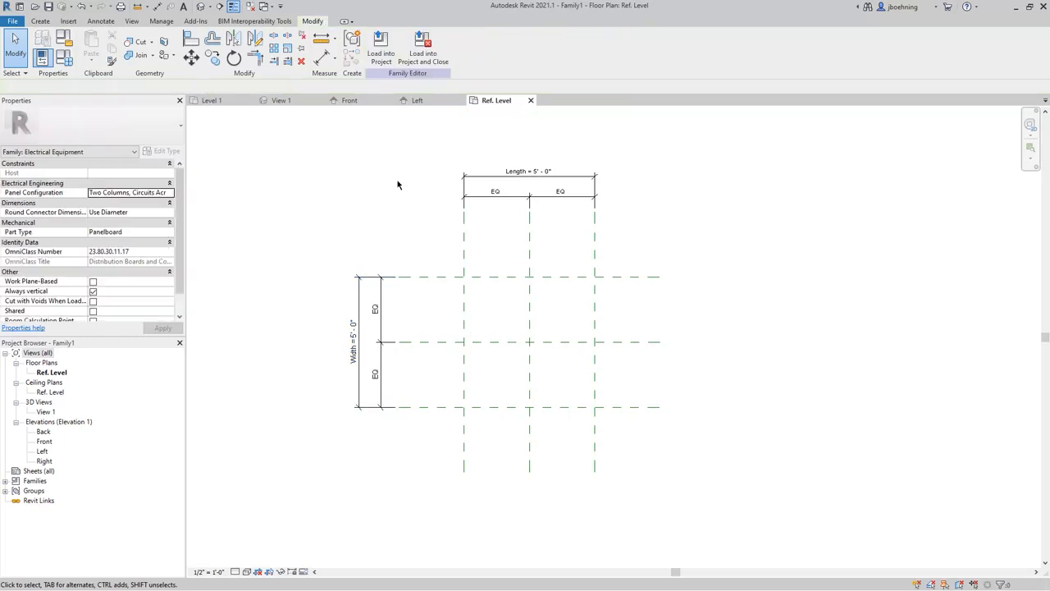
# Label the front elevation's vertical dimension with the Height parameter at 5'-0"
pyautogui.click(349, 100)
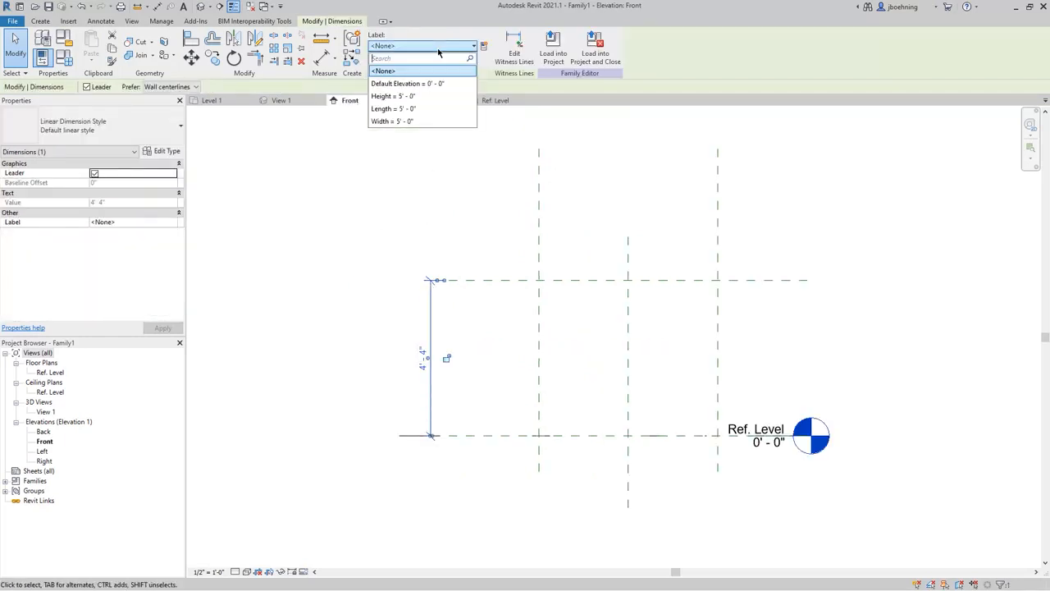
pyautogui.click(392, 95)
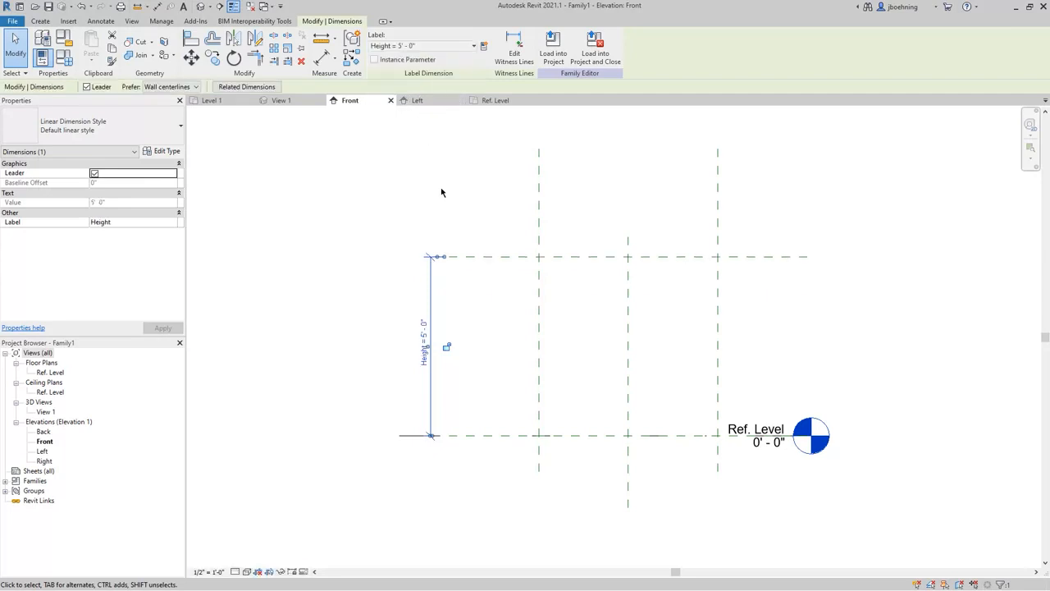
pyautogui.click(496, 100)
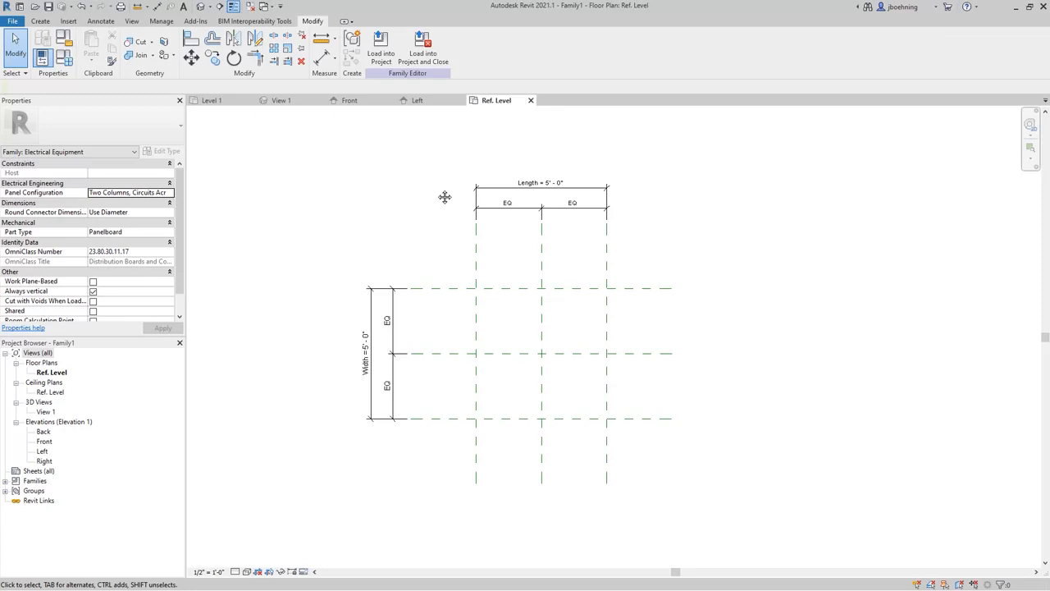
pyautogui.moveTo(397, 194)
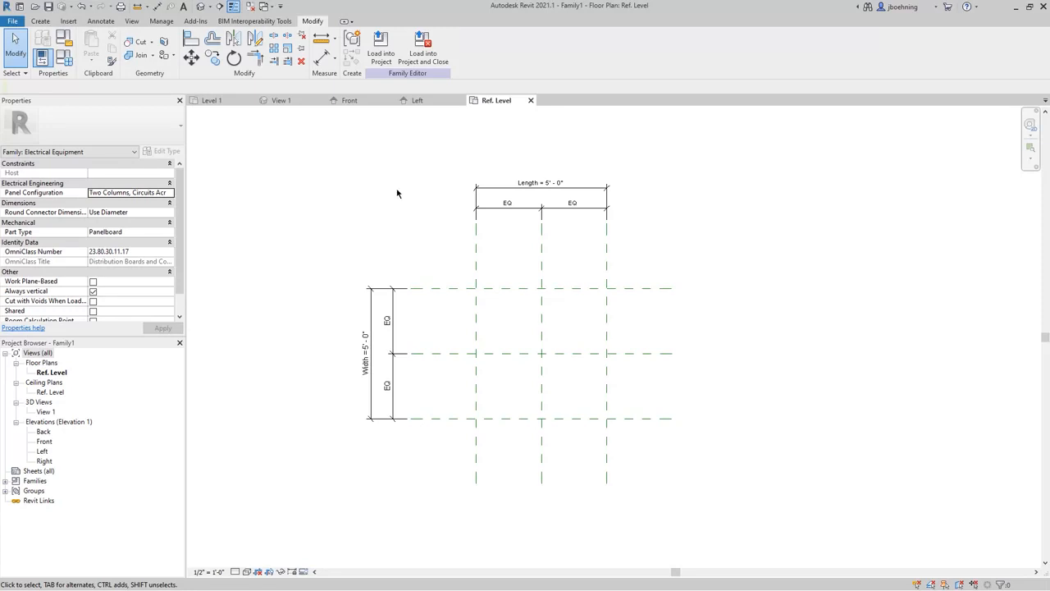
pyautogui.click(39, 19)
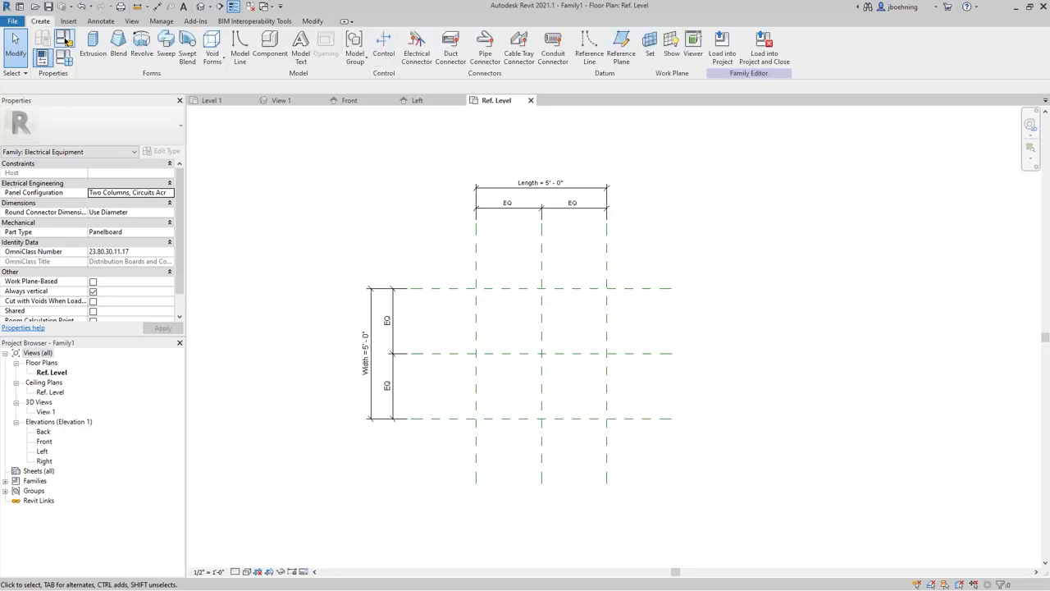
pyautogui.moveTo(92, 48)
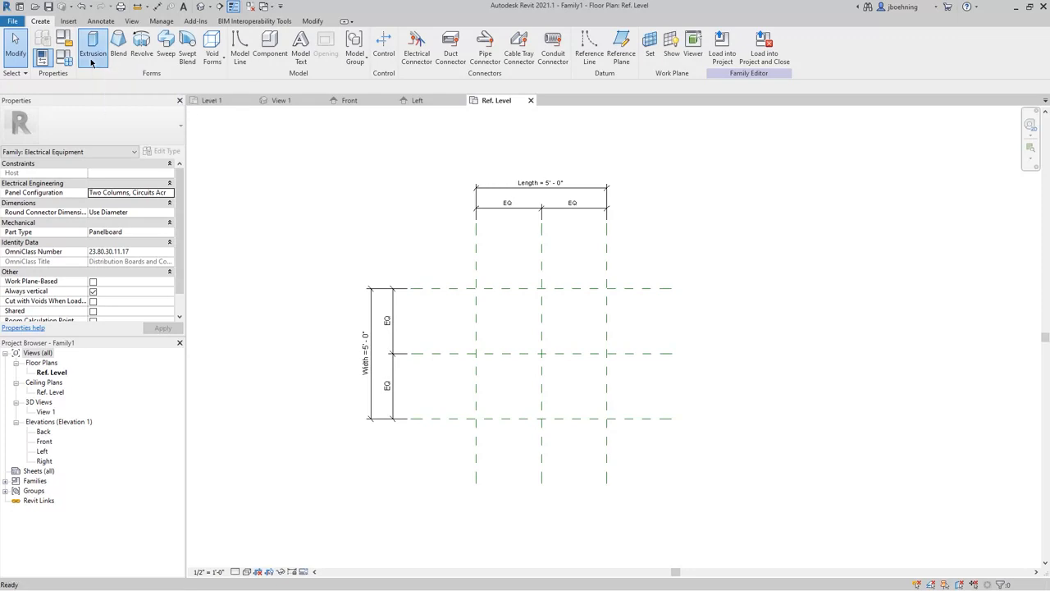
# Start a new extrusion and sketch its outline with the Rectangle draw tool
pyautogui.click(92, 46)
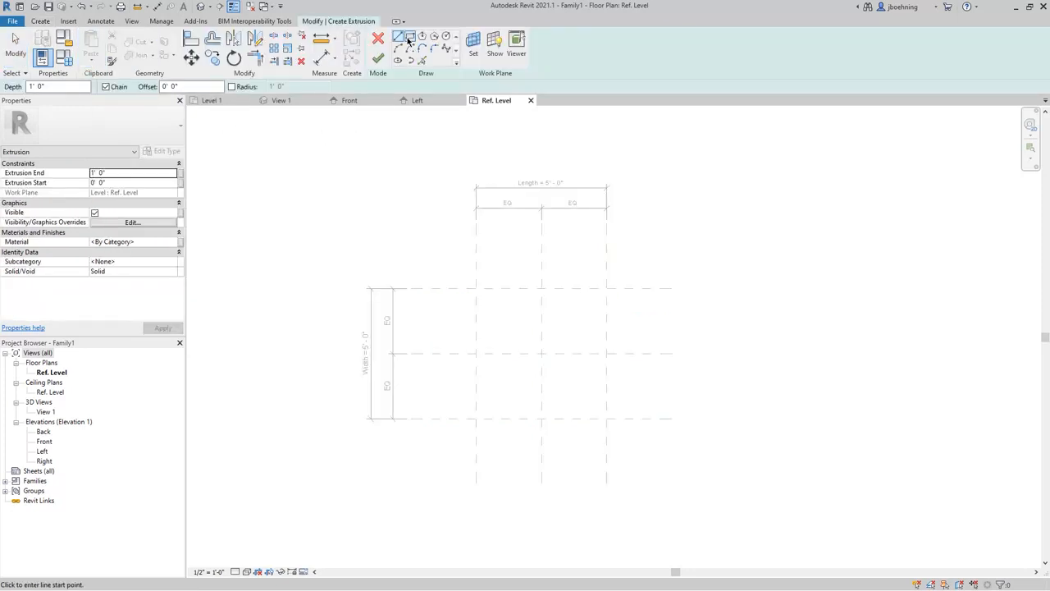
pyautogui.click(407, 38)
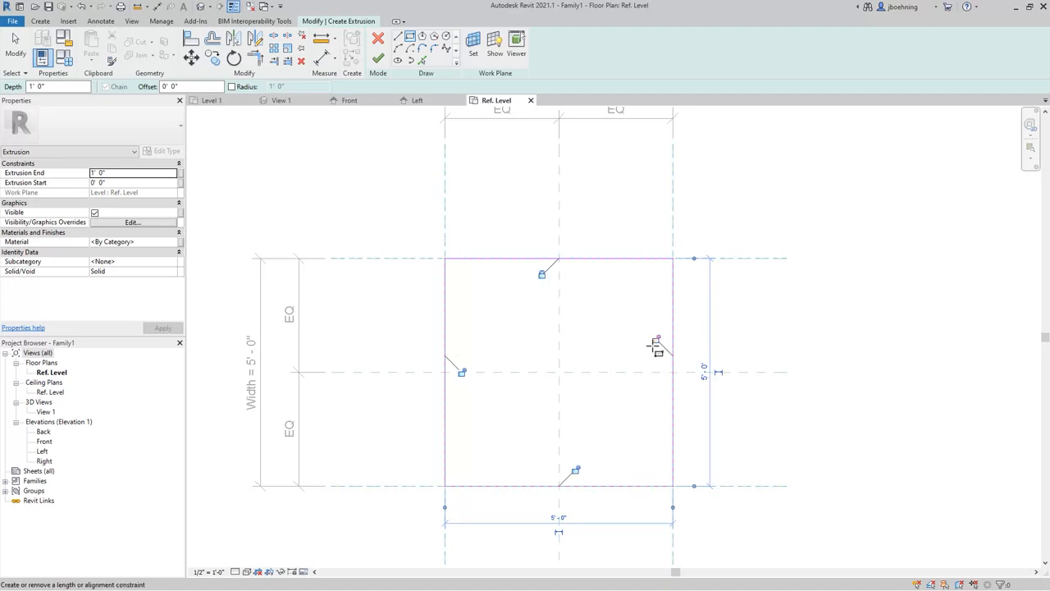
pyautogui.moveTo(554, 451)
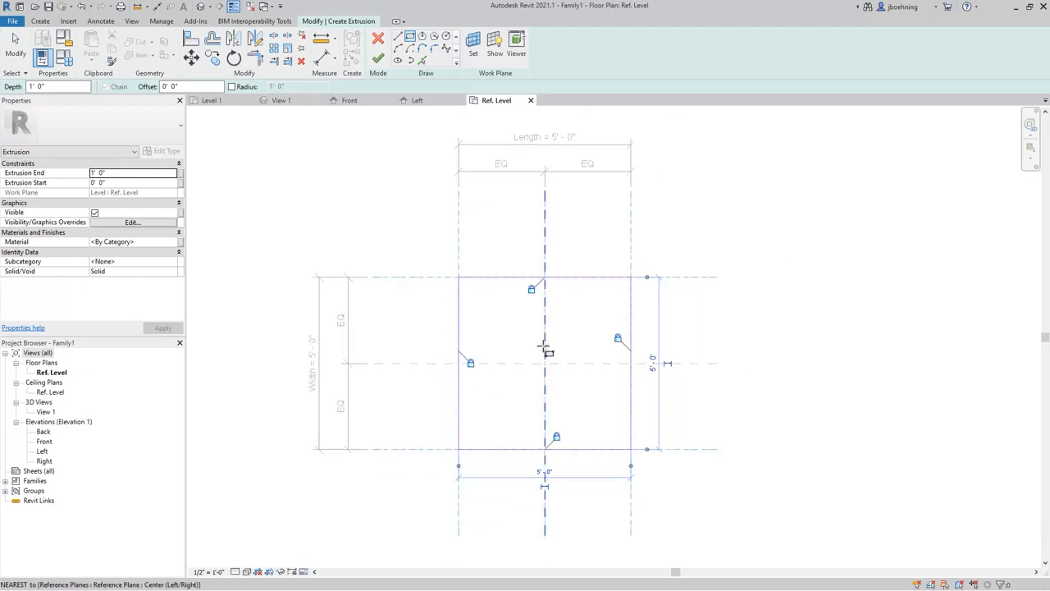
pyautogui.moveTo(377, 59)
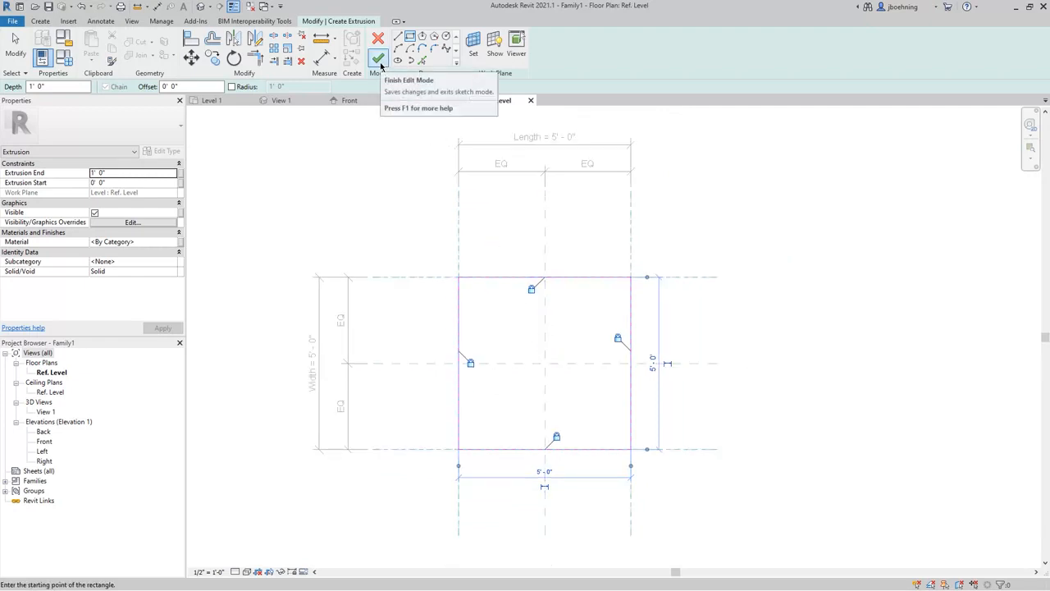
# Finish the extrusion and, in the Front elevation, raise its top onto the 5'-0" height plane
pyautogui.click(377, 59)
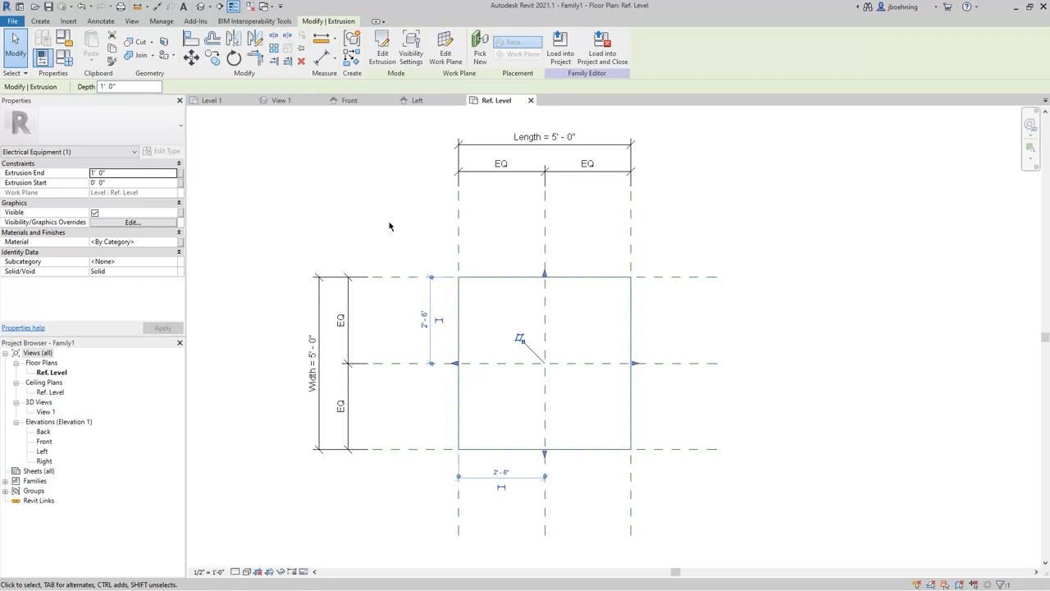
pyautogui.moveTo(364, 134)
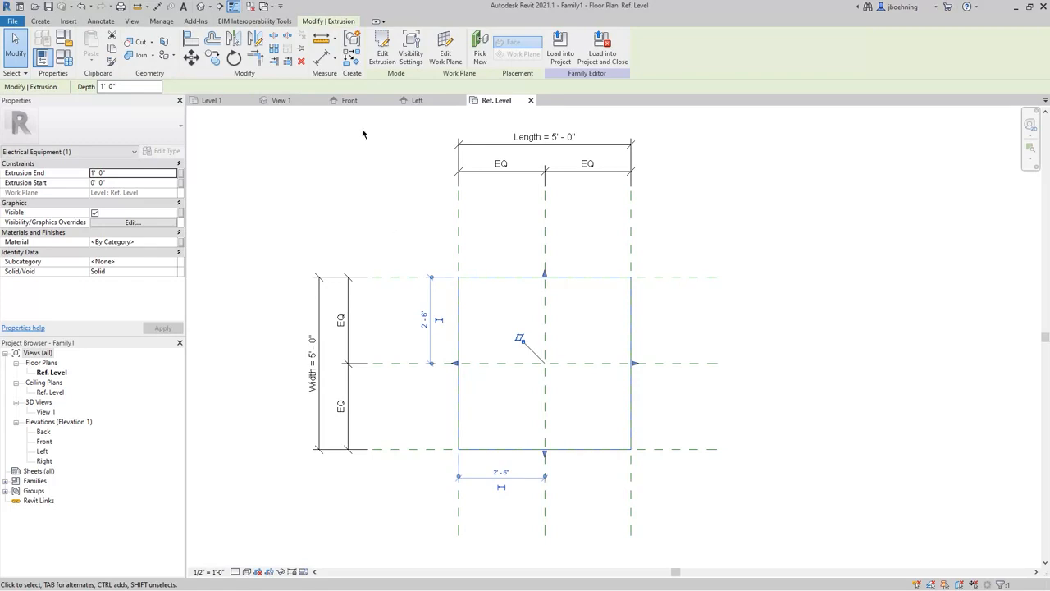
pyautogui.click(349, 100)
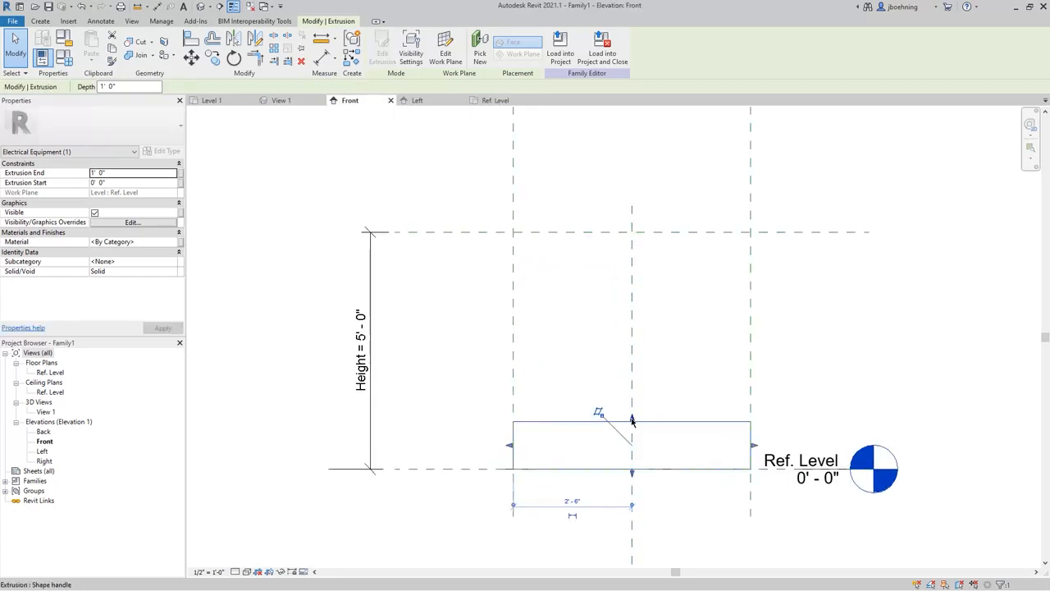
pyautogui.moveTo(631, 420); pyautogui.dragTo(632, 269)
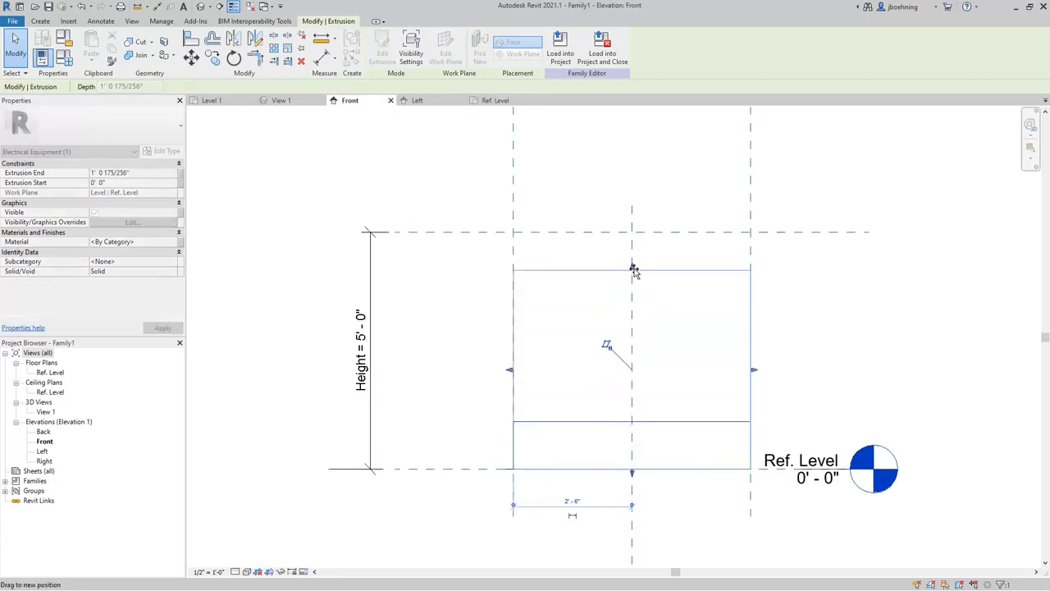
pyautogui.moveTo(631, 269); pyautogui.dragTo(631, 304)
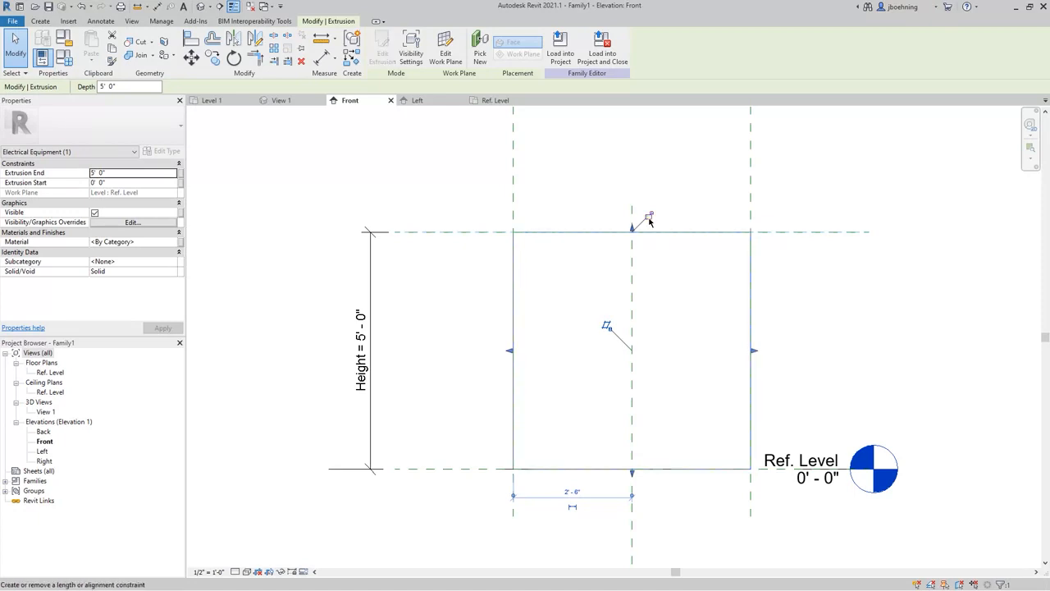
pyautogui.moveTo(632, 472)
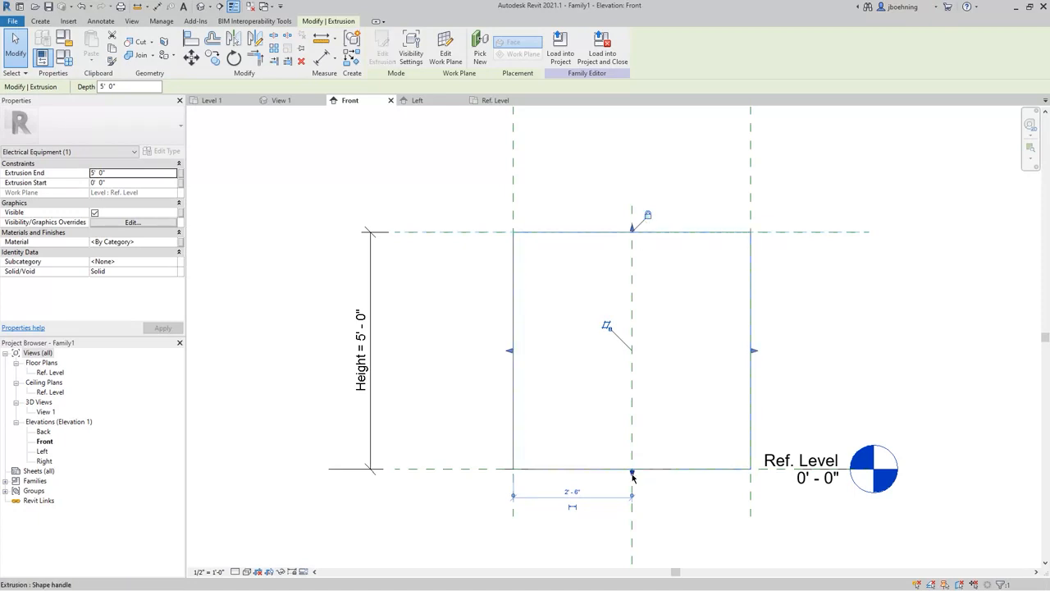
# Settle the extrusion's bottom edge onto the Ref. Level plane
pyautogui.click(631, 476)
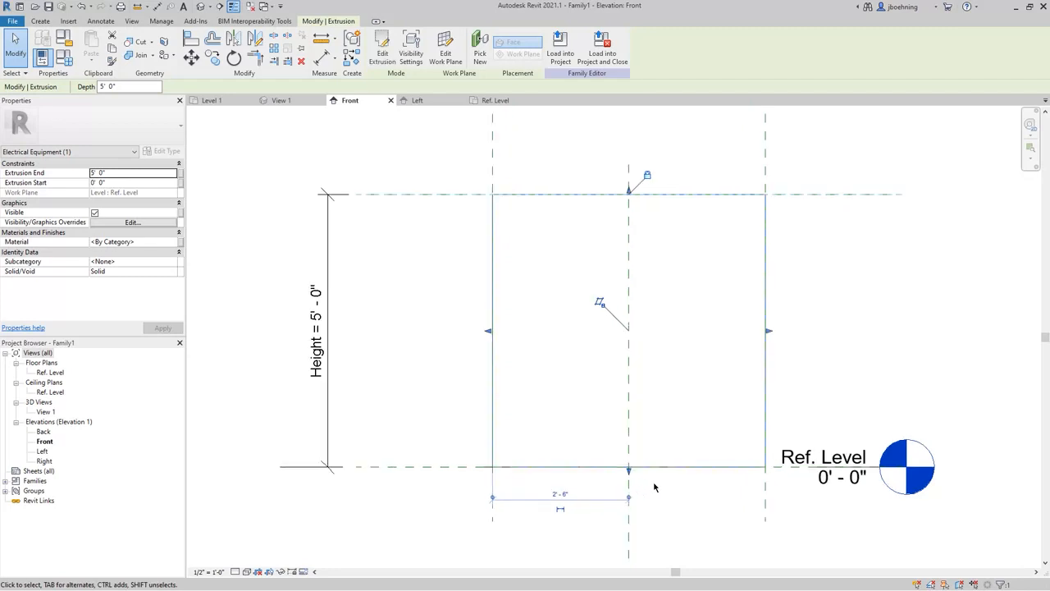
pyautogui.moveTo(628, 472)
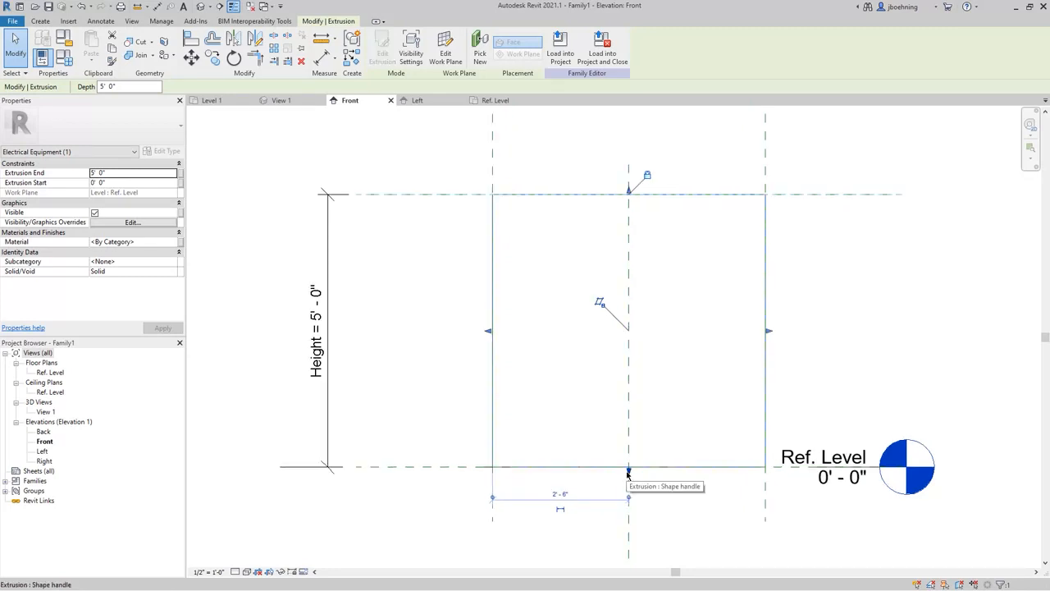
pyautogui.moveTo(626, 473); pyautogui.dragTo(630, 447)
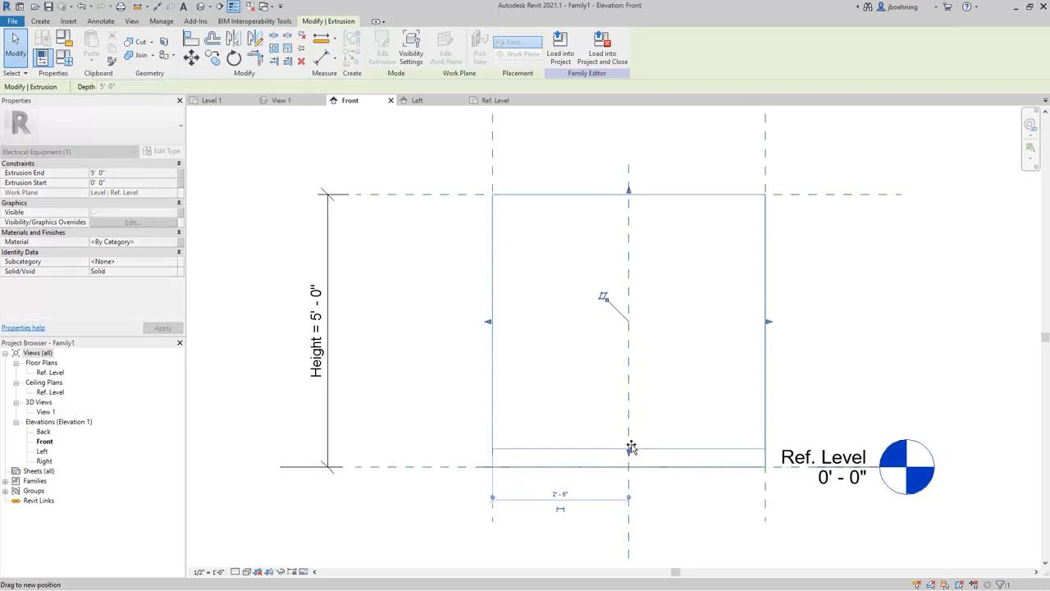
pyautogui.moveTo(629, 449); pyautogui.dragTo(630, 467)
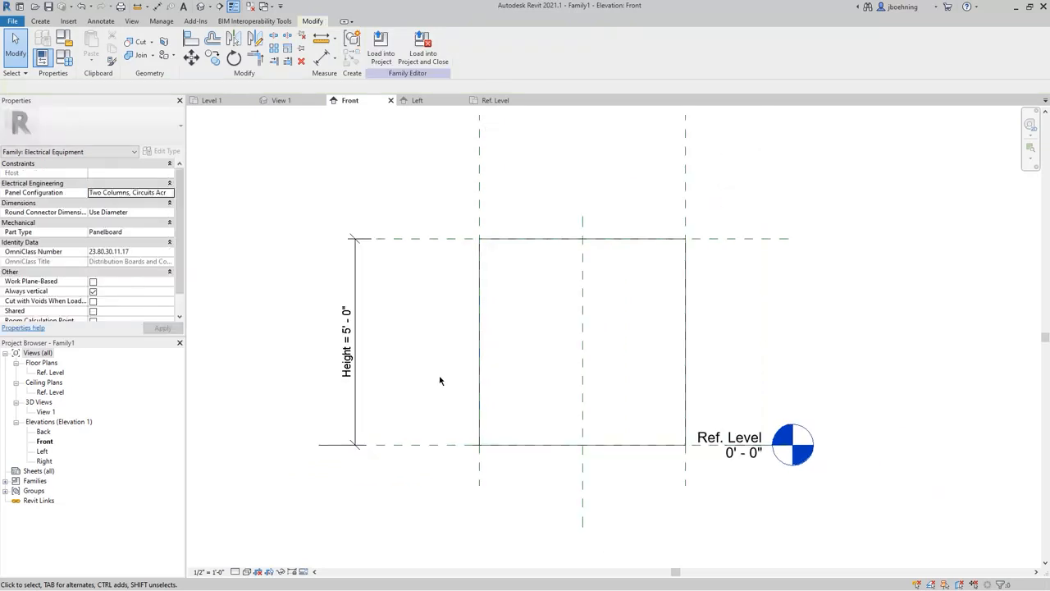
# Switch to View 1 and orbit to see the 5'-0" box from a corner
pyautogui.click(279, 100)
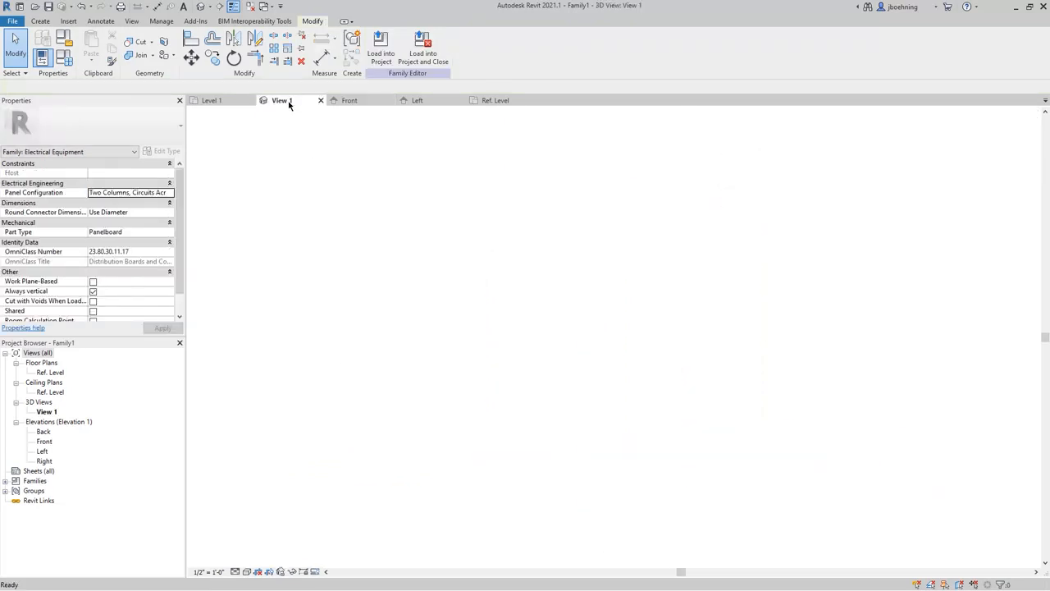
pyautogui.click(279, 100)
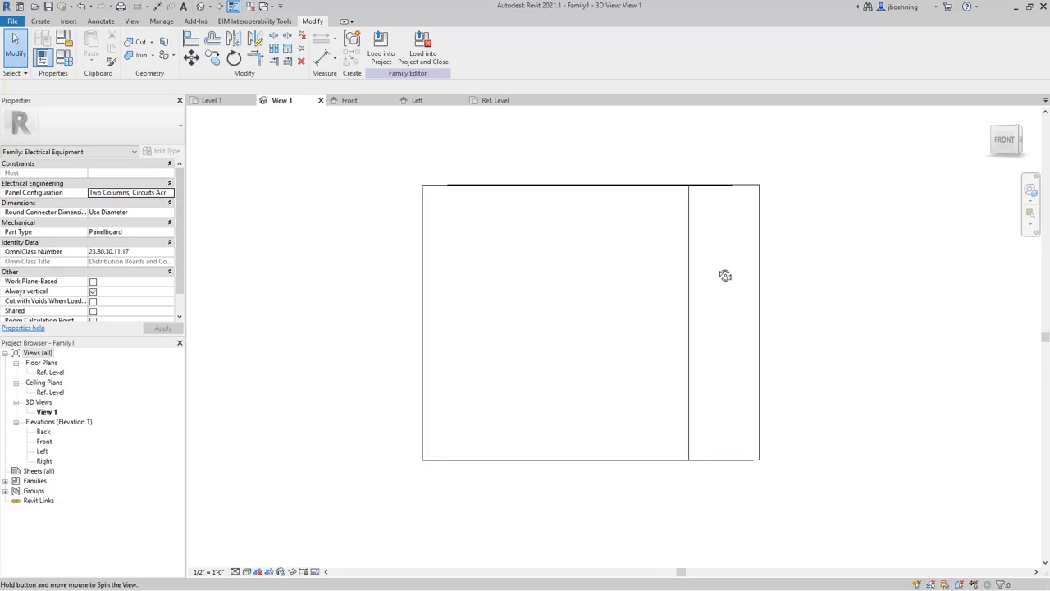
pyautogui.moveTo(725, 275); pyautogui.dragTo(592, 385)
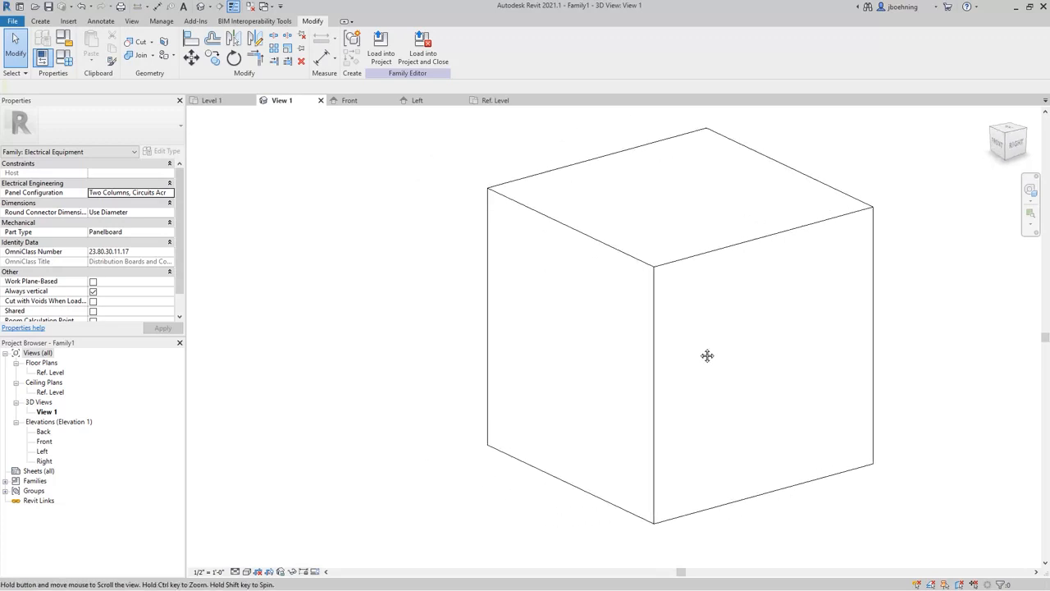
pyautogui.moveTo(381, 307)
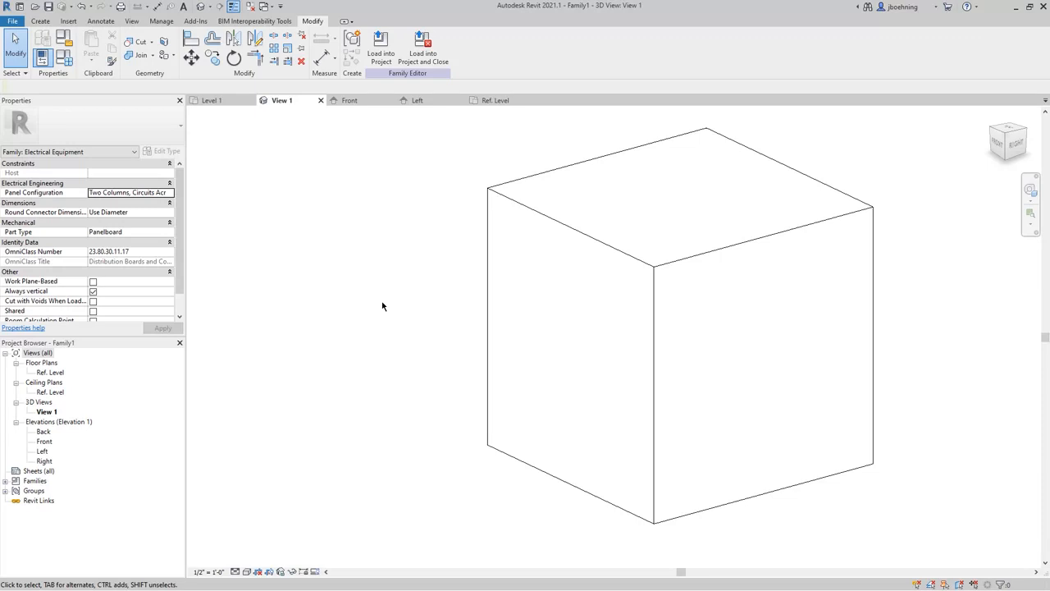
# Place an electrical connector on the box's right face and orbit to check it
pyautogui.click(39, 20)
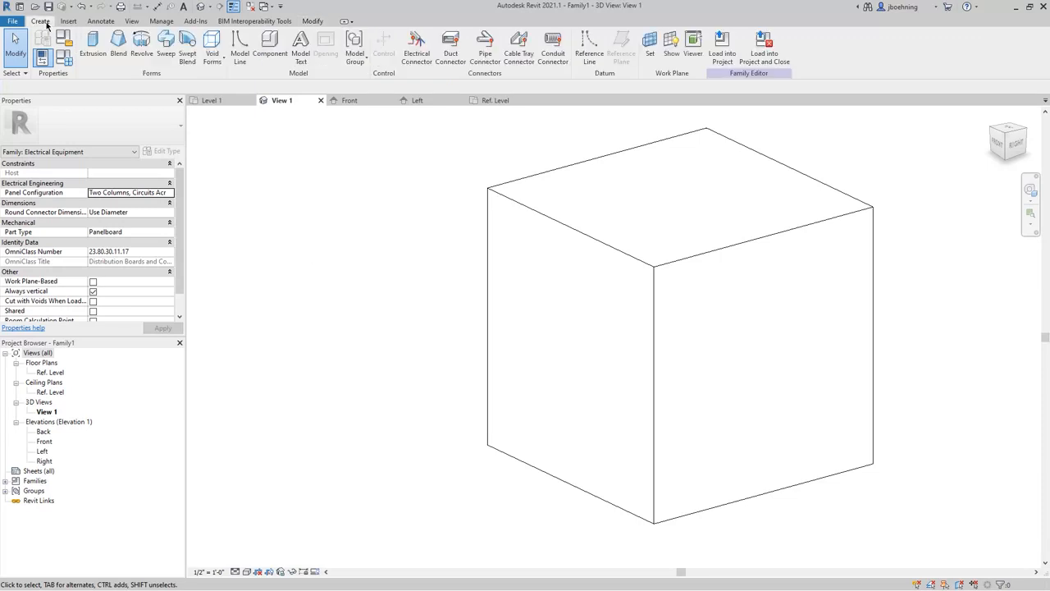
pyautogui.moveTo(427, 141)
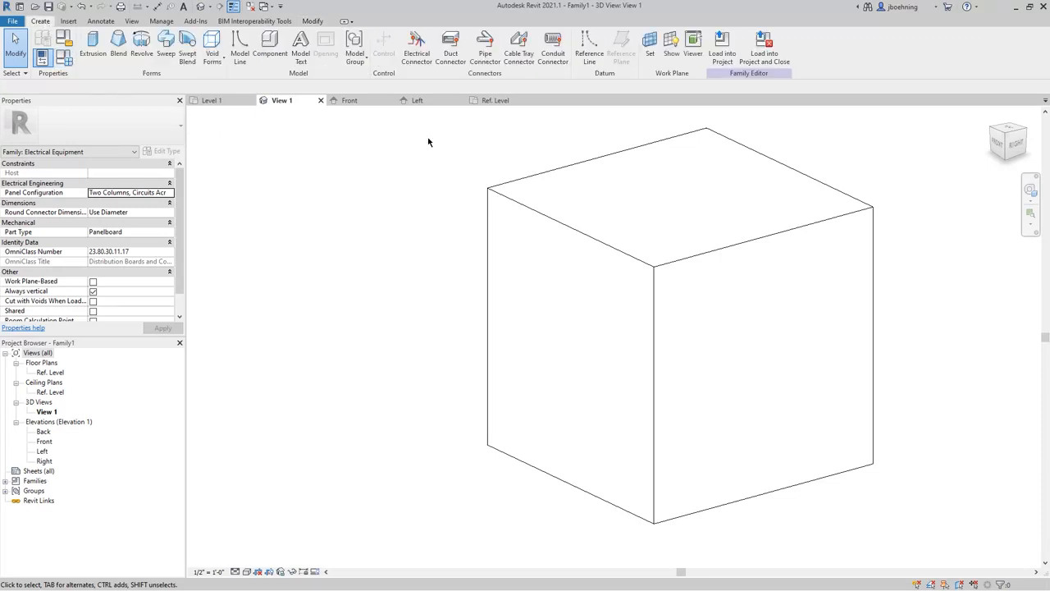
pyautogui.click(417, 47)
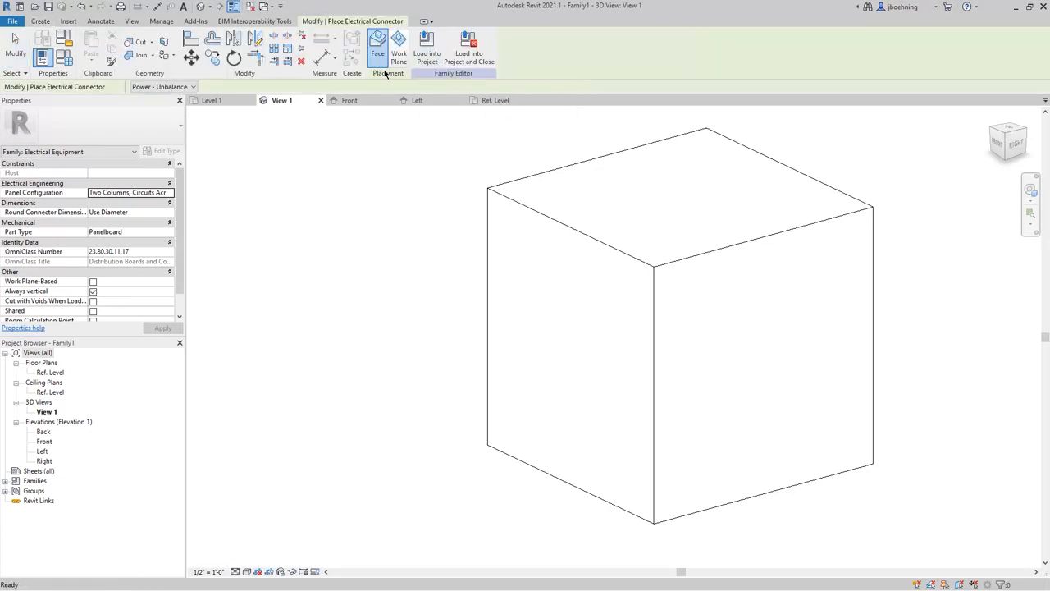
pyautogui.moveTo(377, 46)
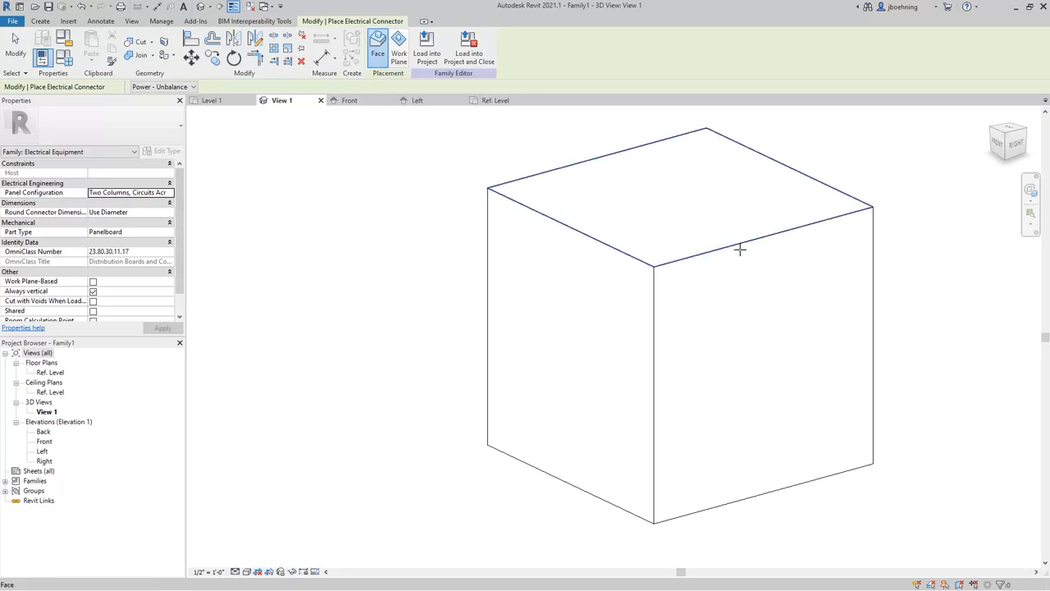
pyautogui.moveTo(873, 232)
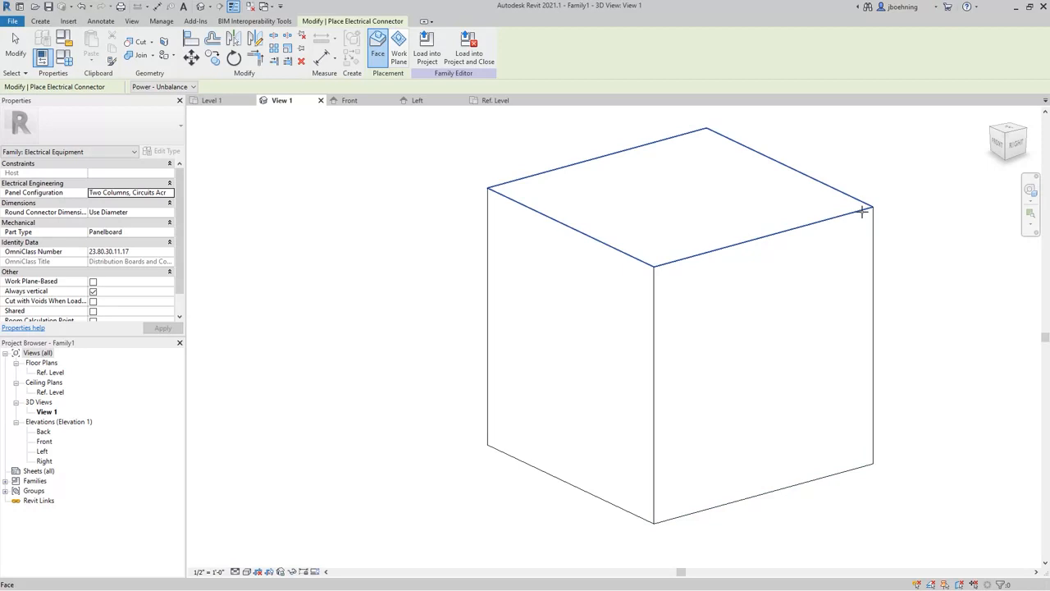
pyautogui.moveTo(863, 223)
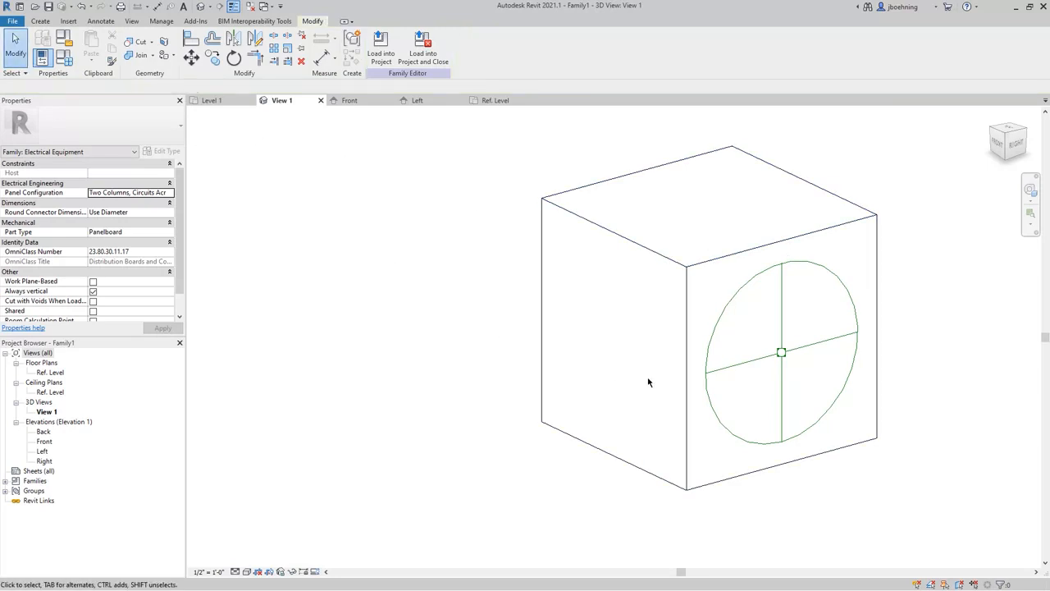
pyautogui.click(780, 353)
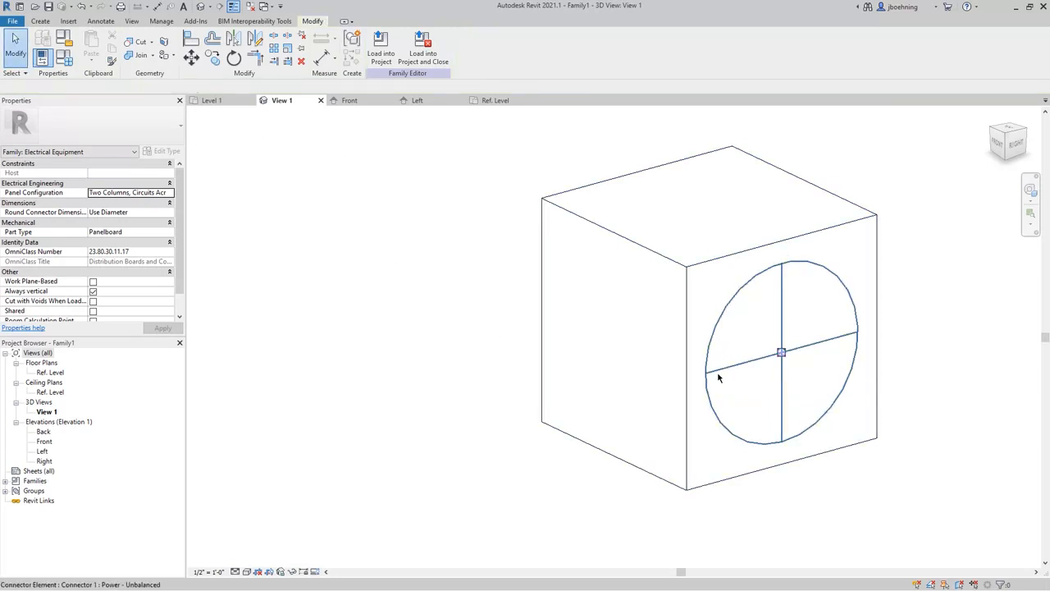
pyautogui.moveTo(718, 377); pyautogui.dragTo(779, 369)
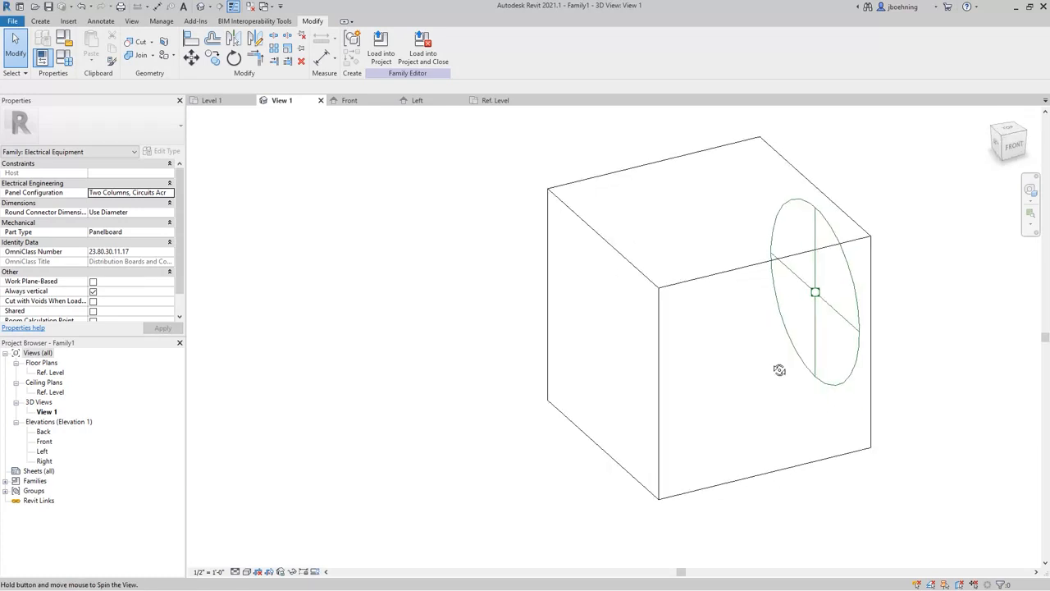
pyautogui.moveTo(779, 369); pyautogui.dragTo(578, 354)
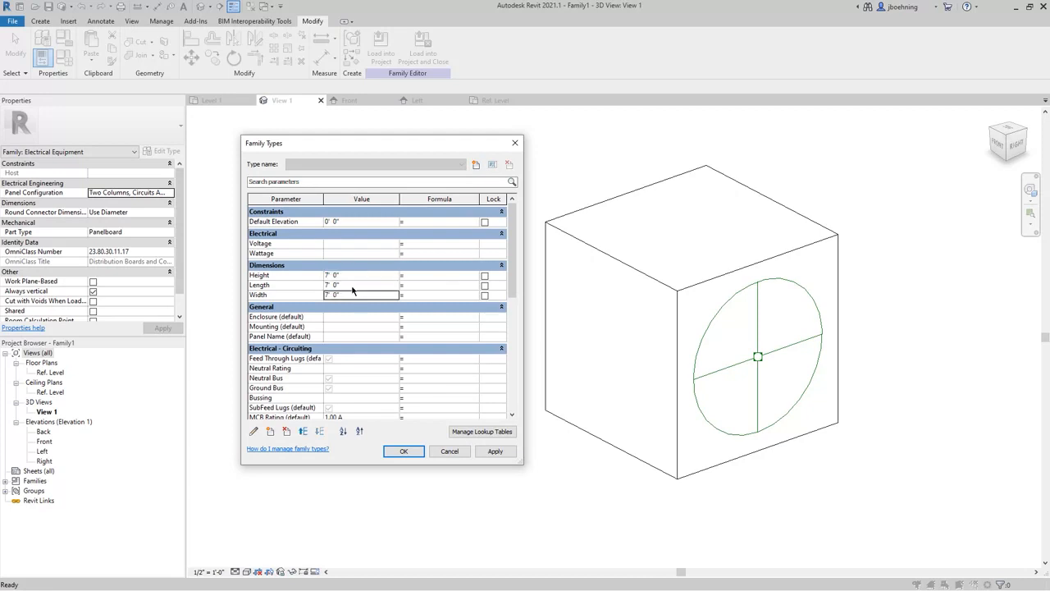
# Set Height, Length and Width to 4'-0" in Family Types and apply to flex the box
pyautogui.click(495, 451)
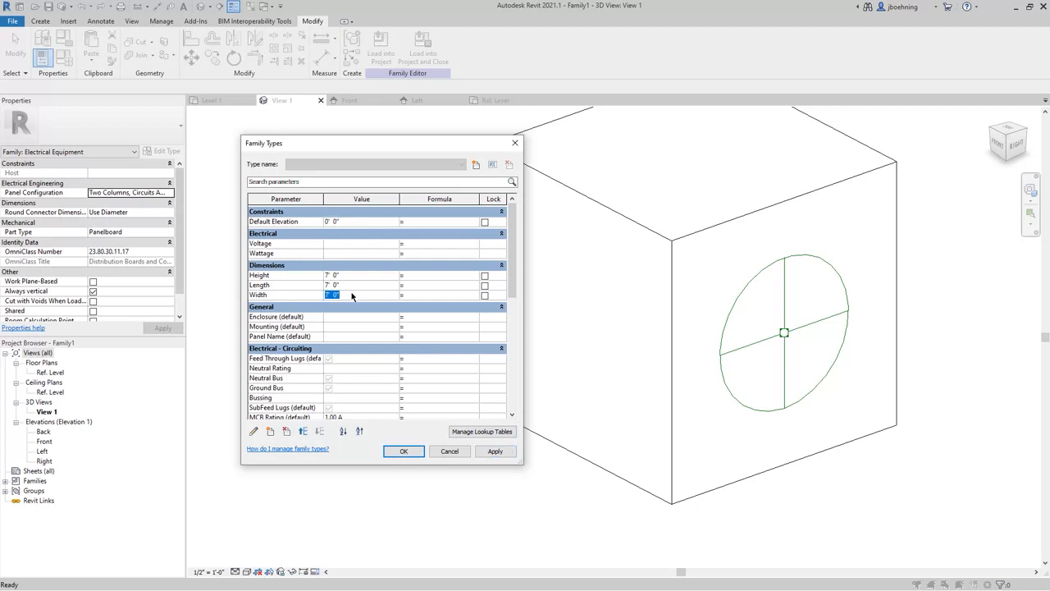
pyautogui.click(496, 451)
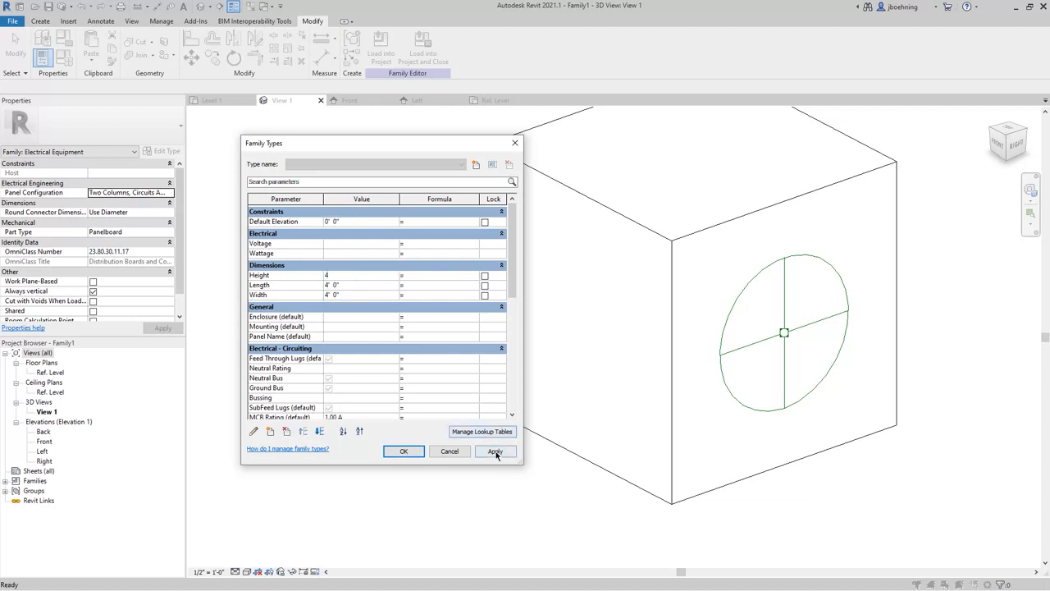
pyautogui.click(495, 451)
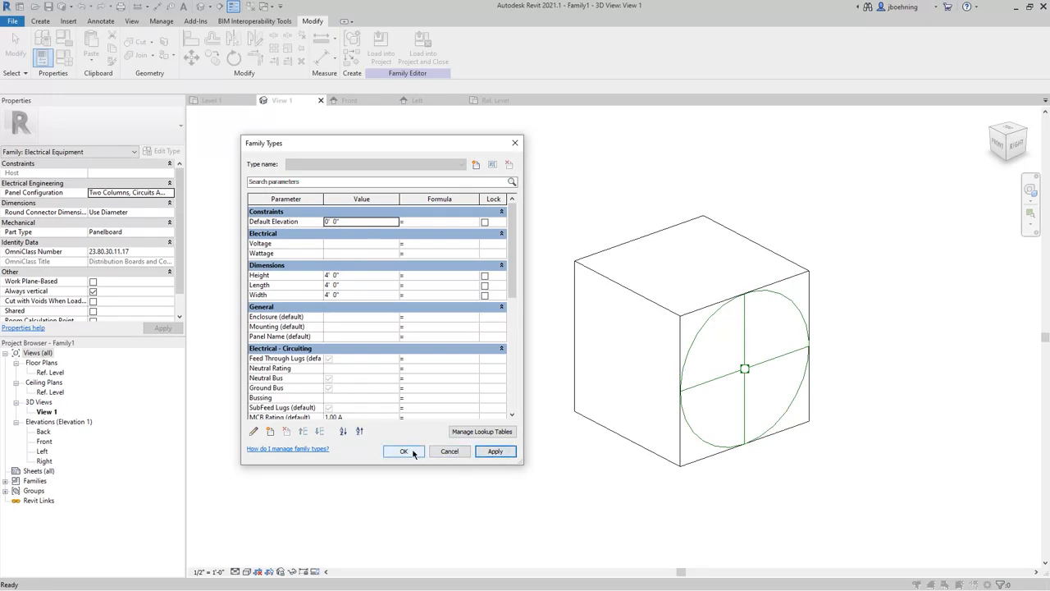
pyautogui.click(403, 452)
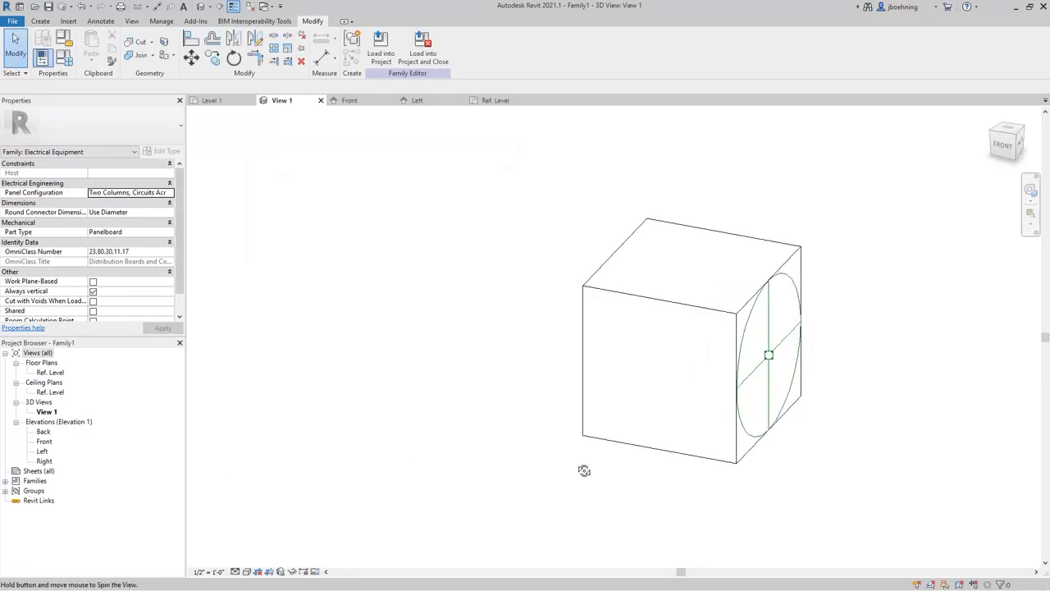
pyautogui.moveTo(584, 469); pyautogui.dragTo(515, 472)
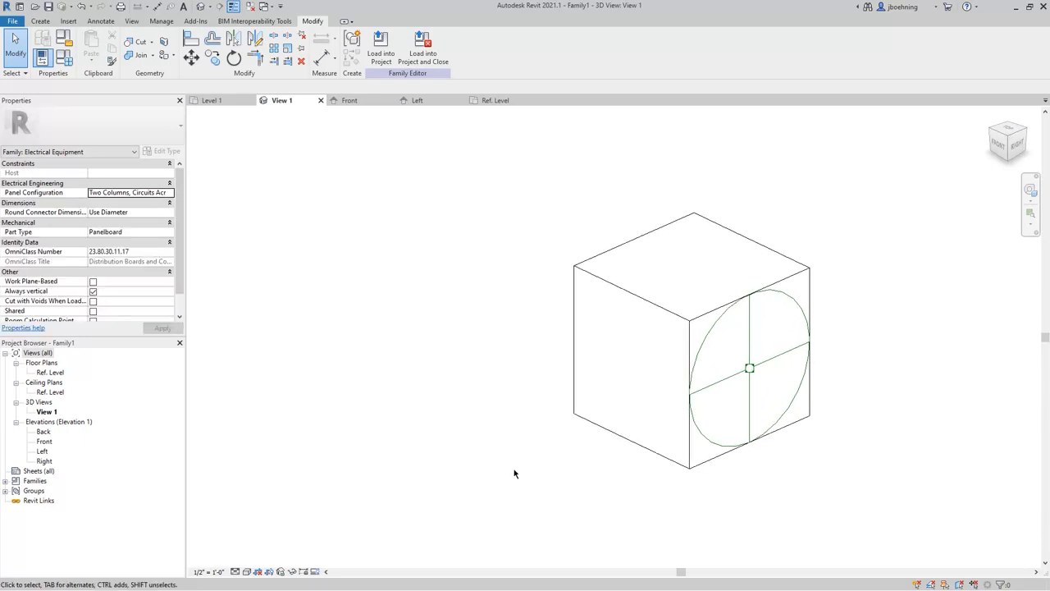